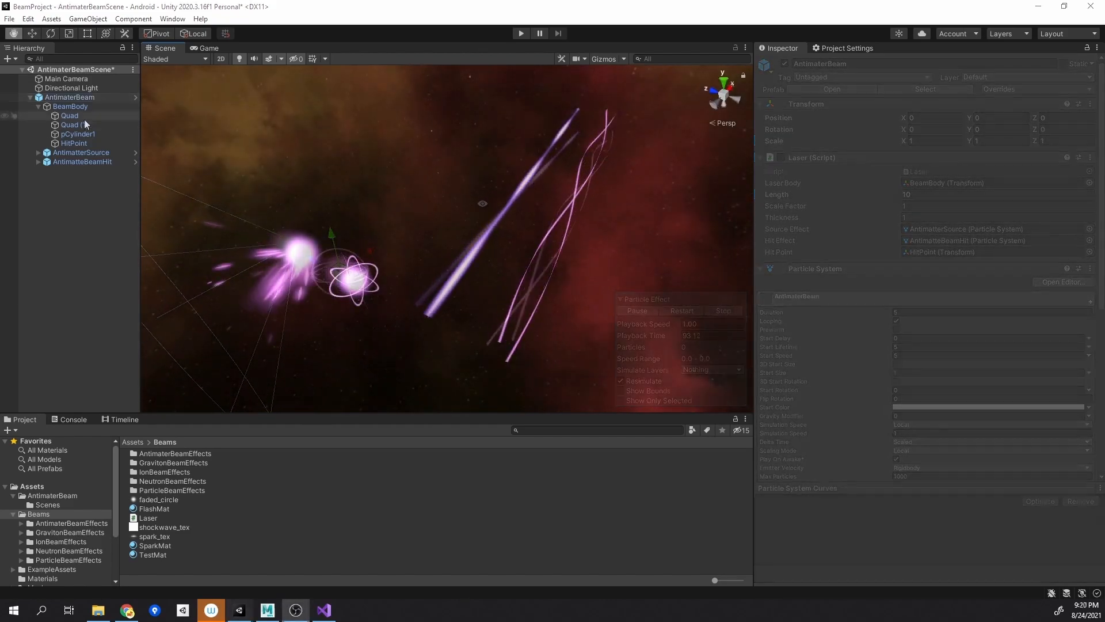
# Select the beam quads then BeamBody and set its Transform Scale Z to 6.6
pyautogui.click(70, 115)
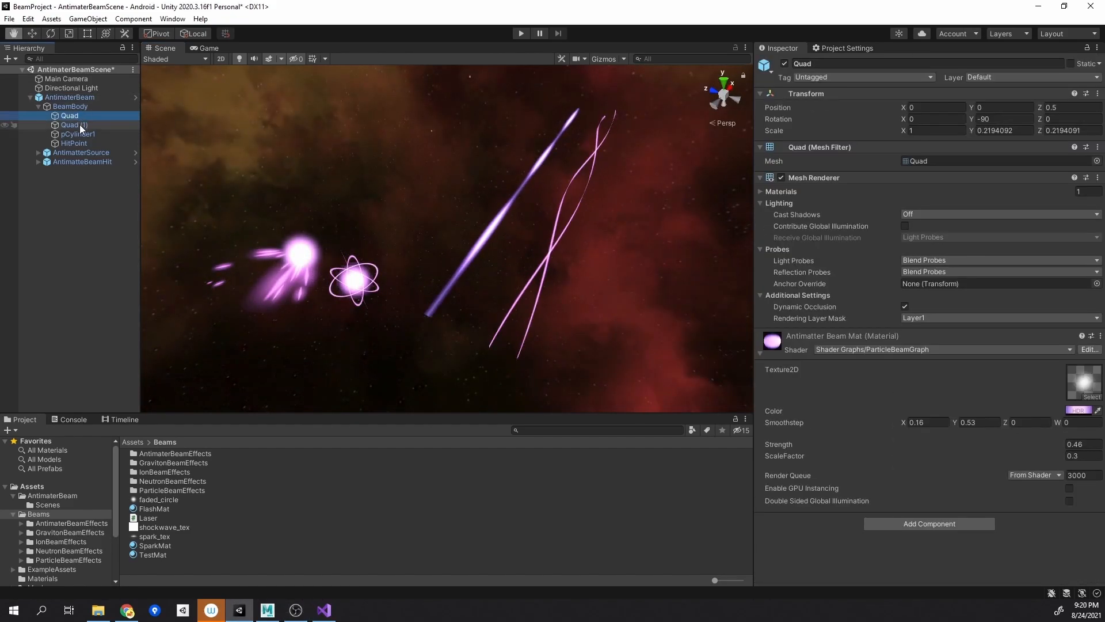
pyautogui.click(72, 124)
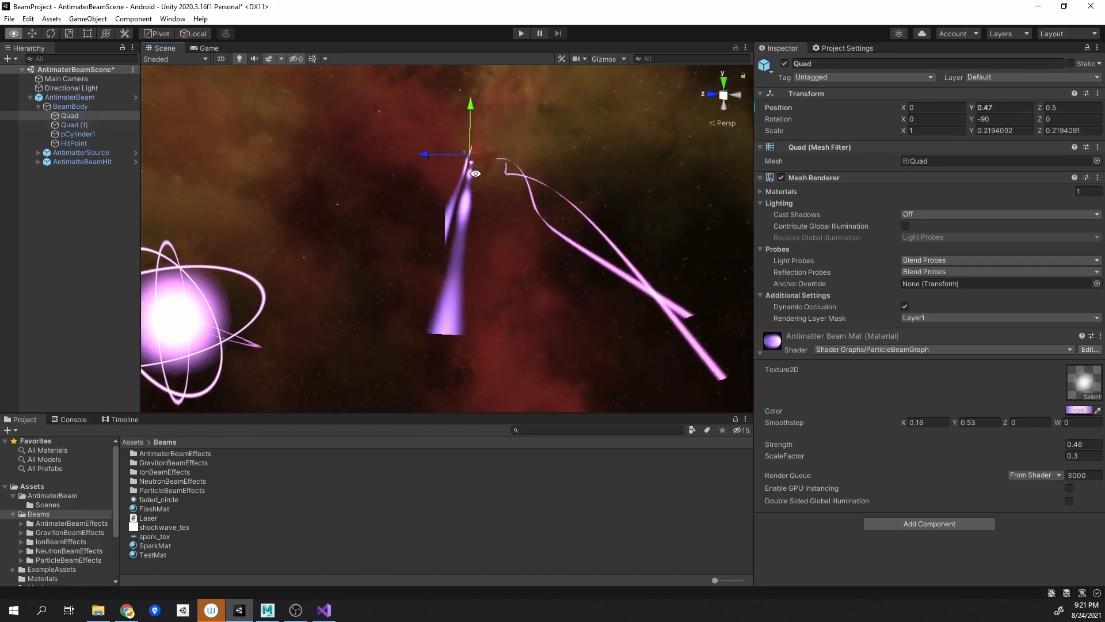
pyautogui.click(73, 124)
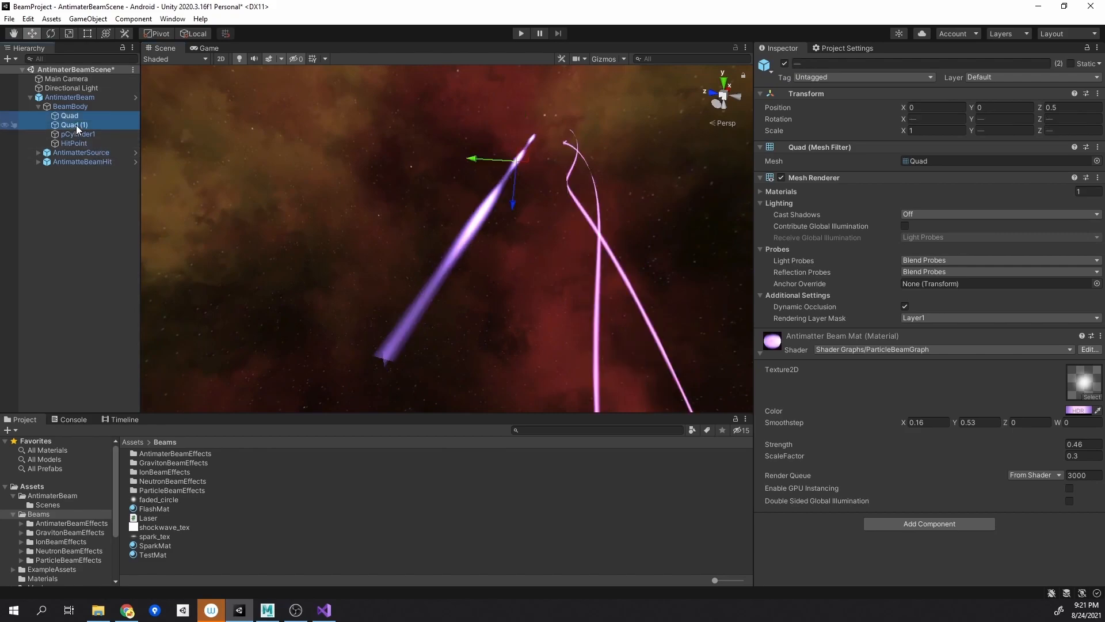
pyautogui.click(71, 106)
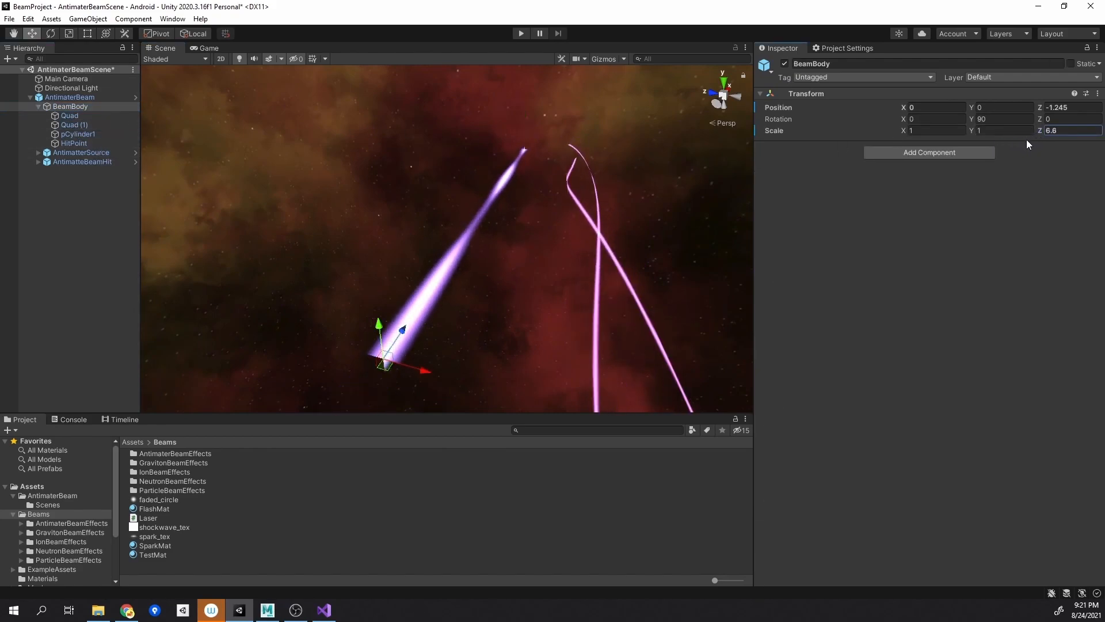
pyautogui.click(70, 116)
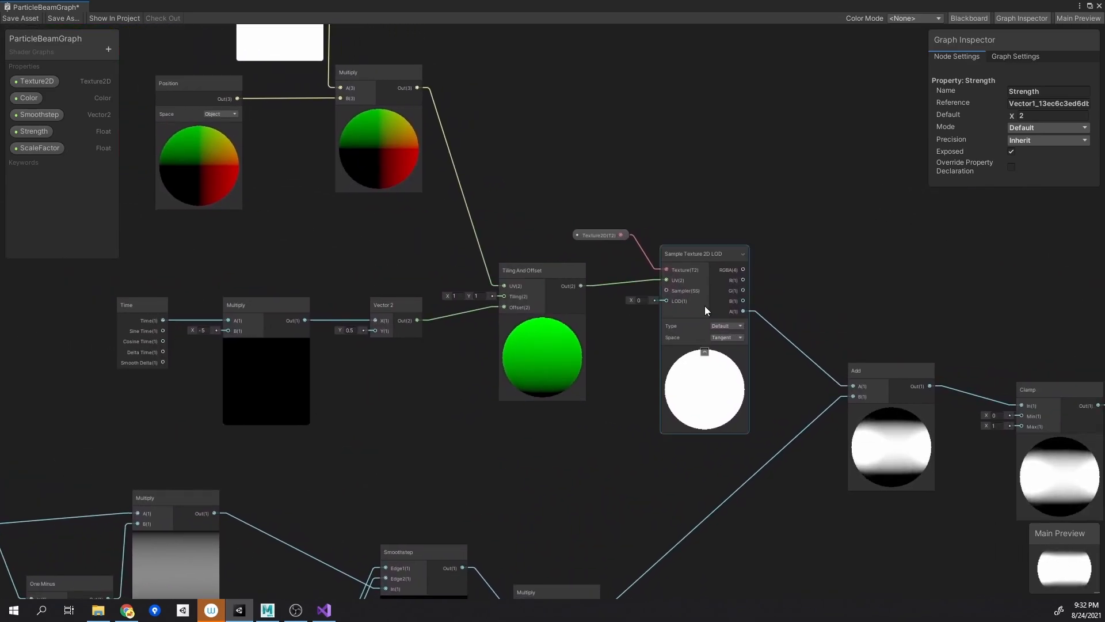
# Inspect ParticleBeamGraph's nodes and keep faded_circle as the Texture2D default texture
pyautogui.click(704, 253)
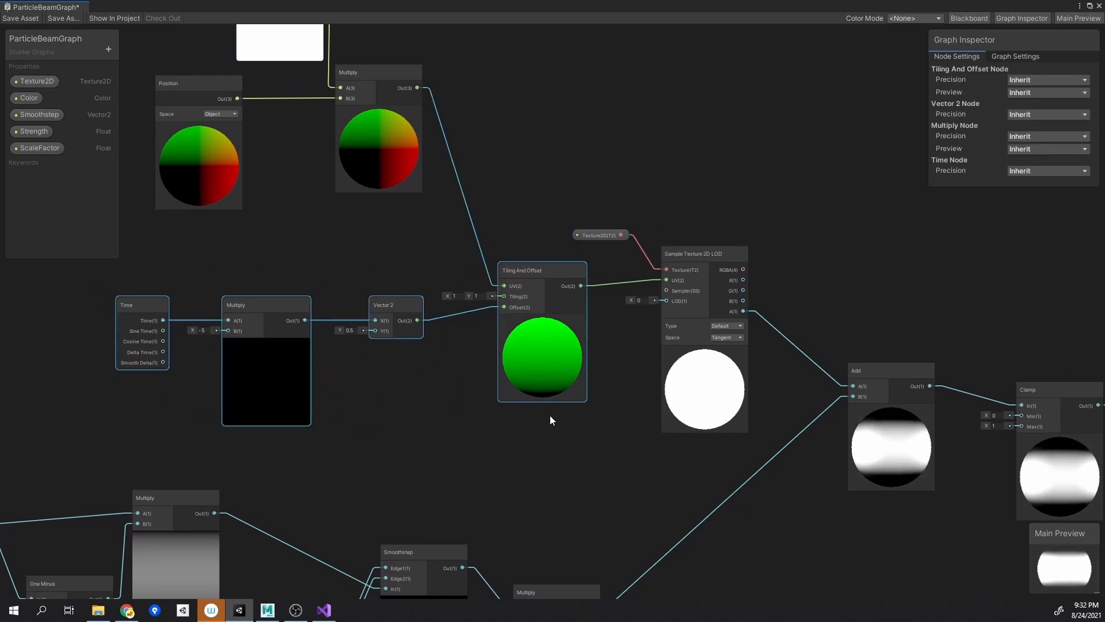
pyautogui.click(598, 233)
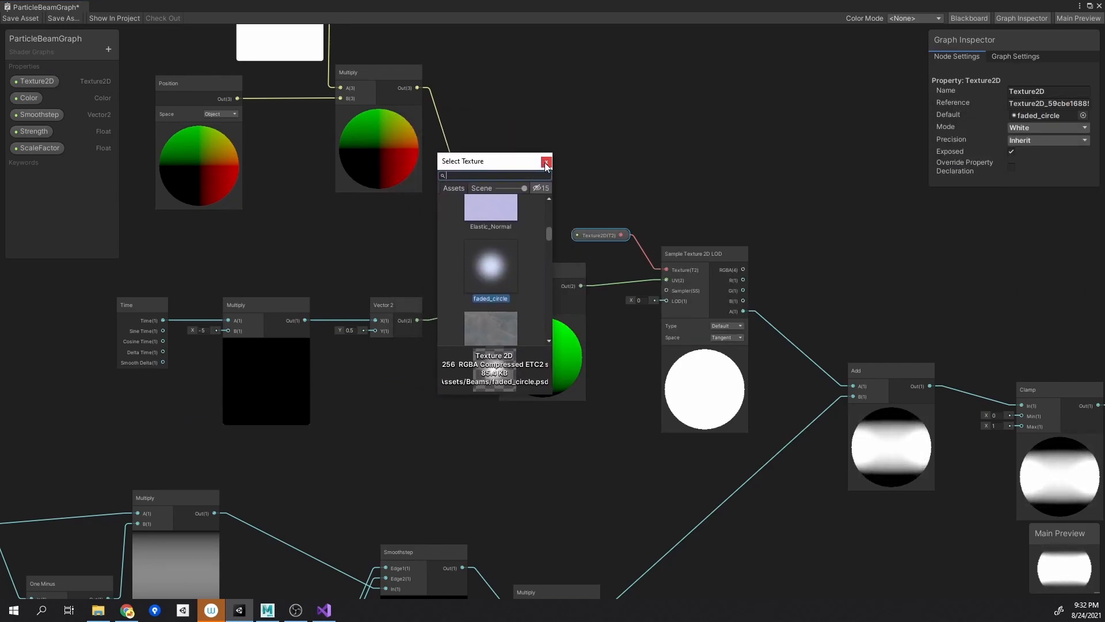
pyautogui.click(544, 162)
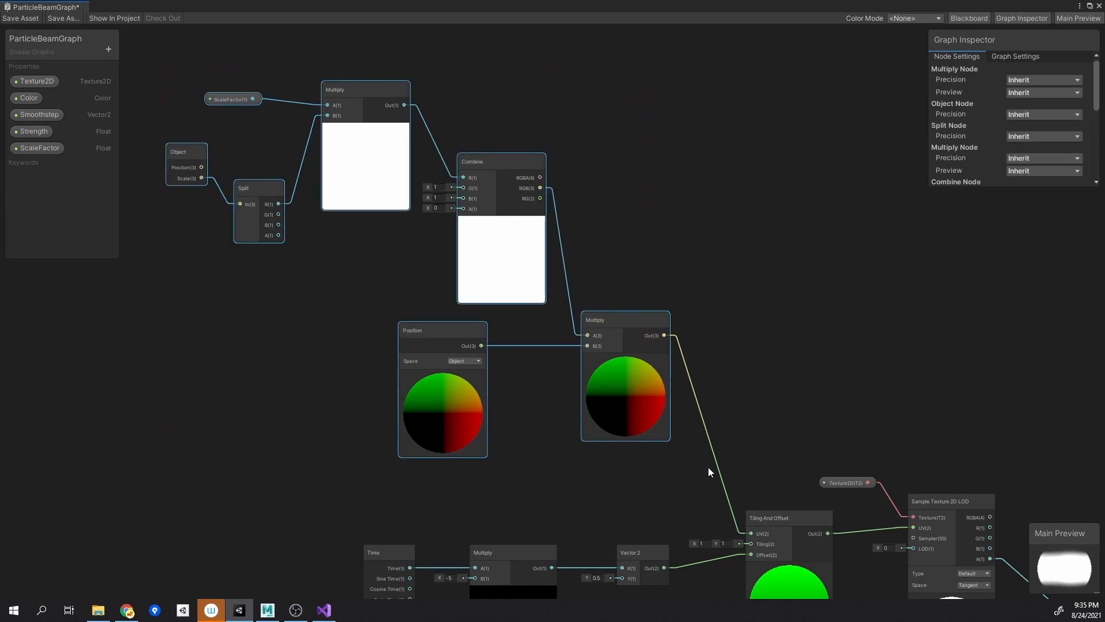
pyautogui.click(624, 319)
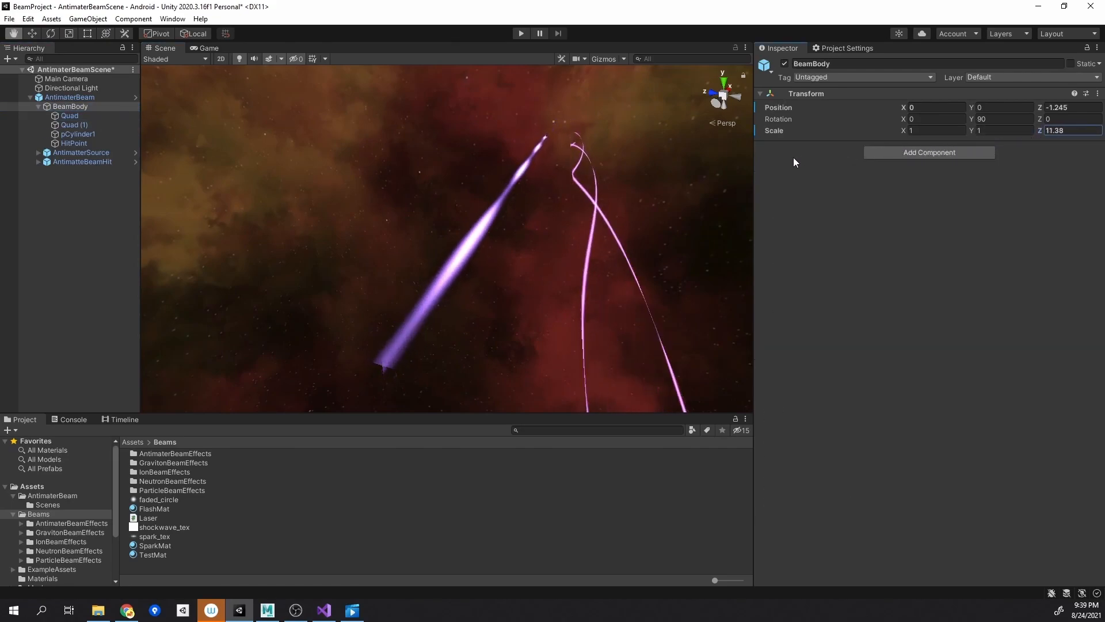
# Try BeamBody Z scales of 5.35 and 54.75, then select one of its quads
pyautogui.write('5.35')
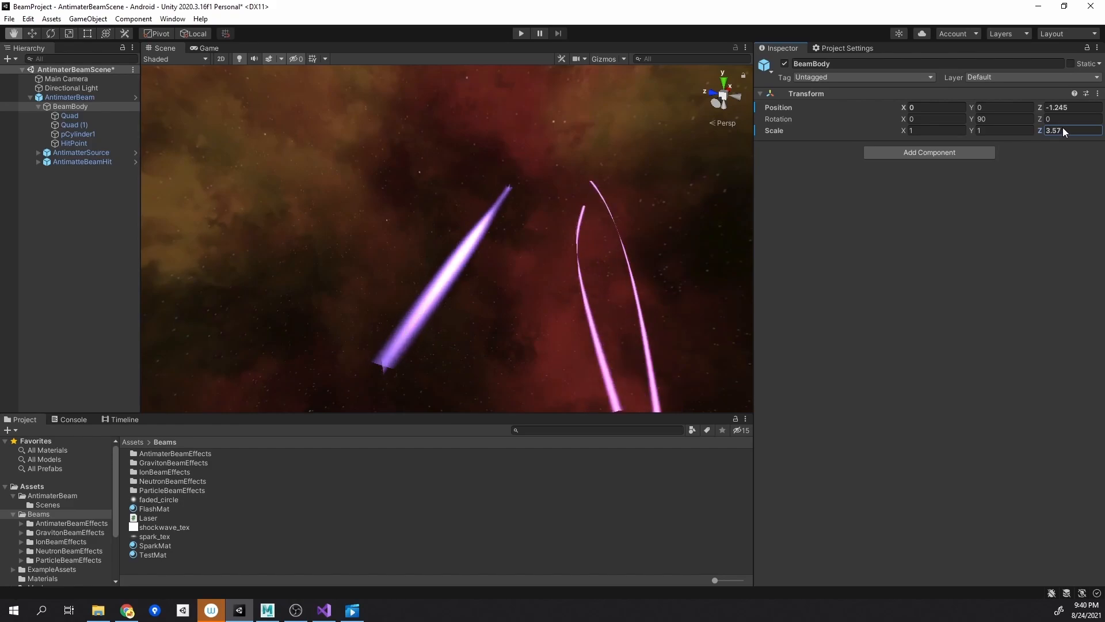
pyautogui.write('54.75')
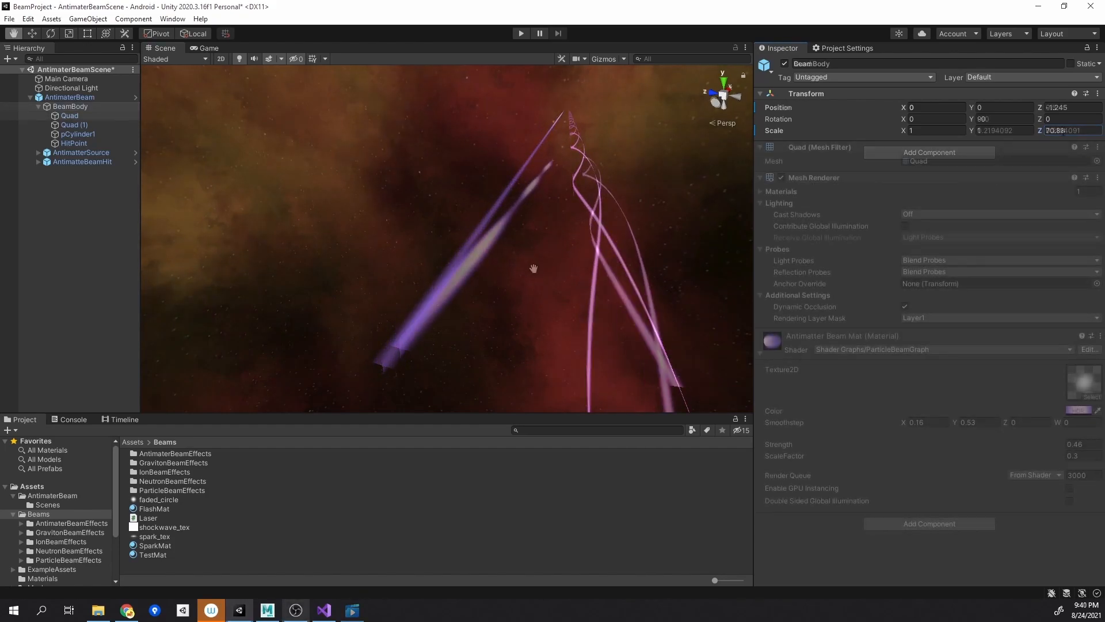
pyautogui.click(70, 115)
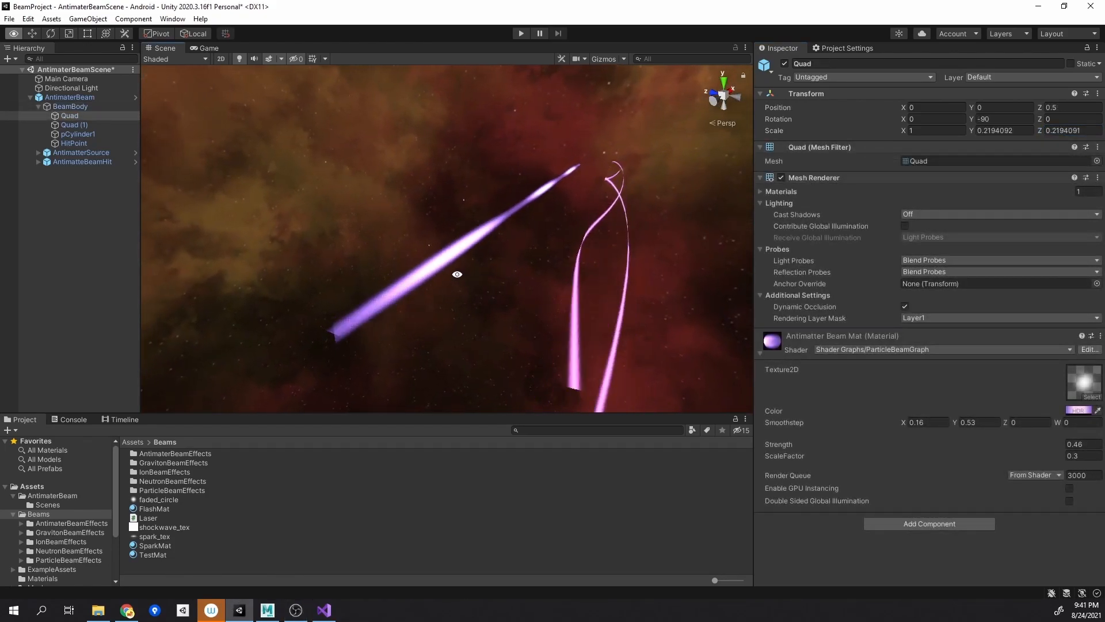
# Wire ScaleFactor × Object Scale X into the Vector 3 that scales vertex positions
pyautogui.click(69, 115)
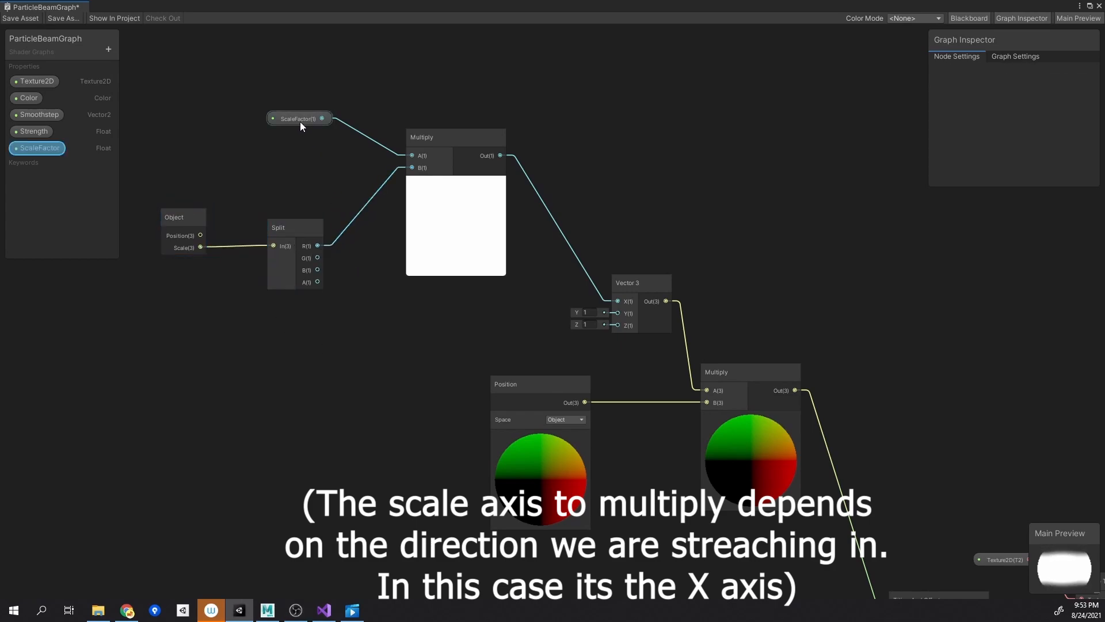
pyautogui.click(300, 118)
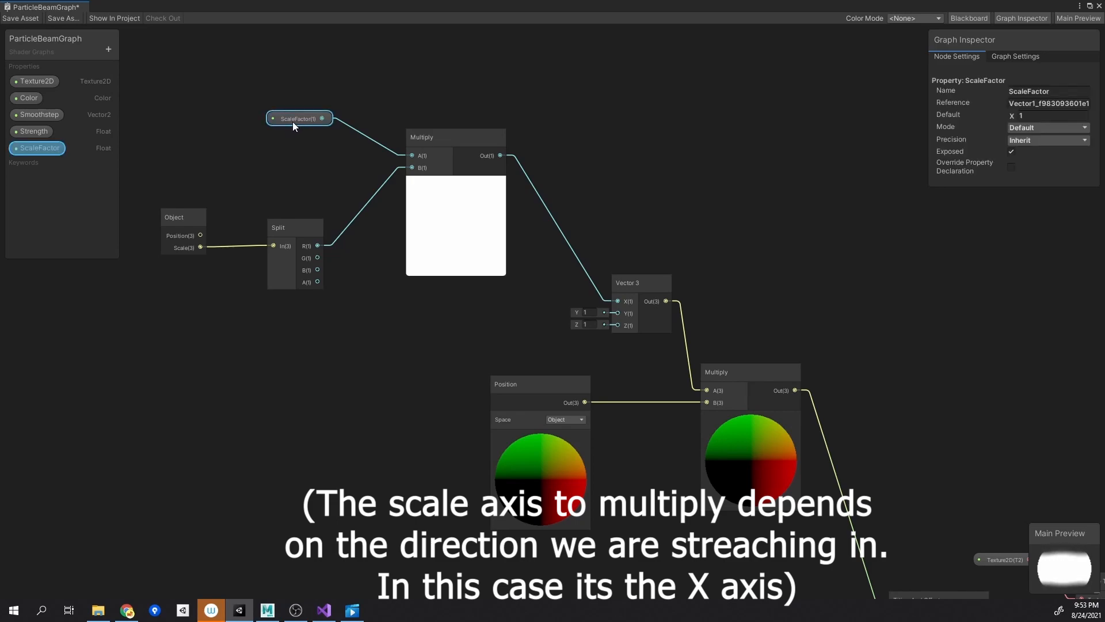
pyautogui.click(638, 283)
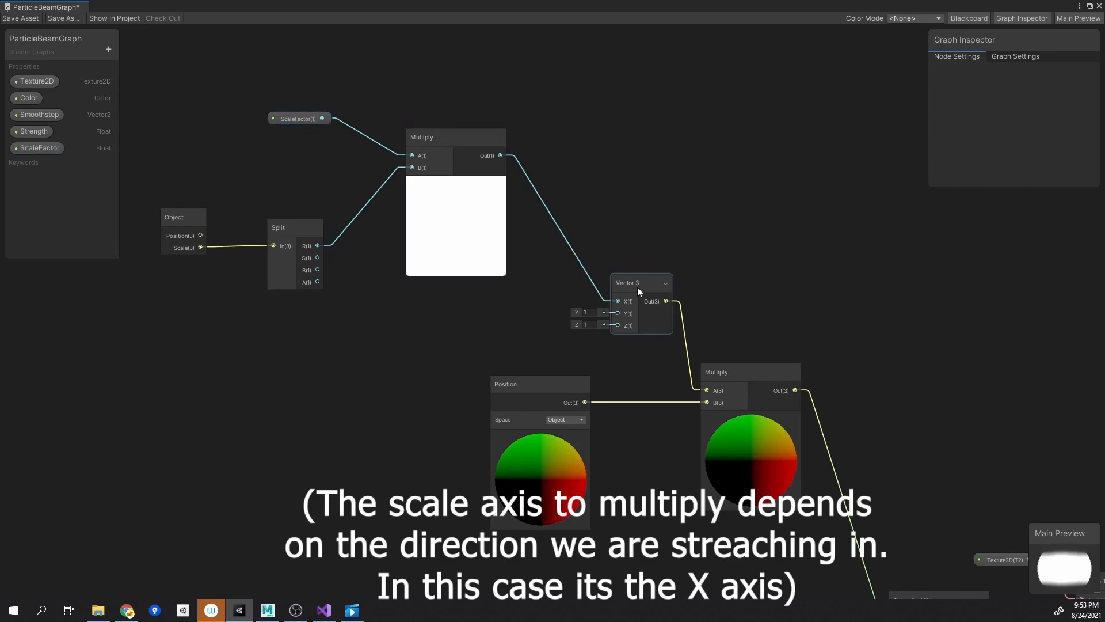
pyautogui.click(638, 284)
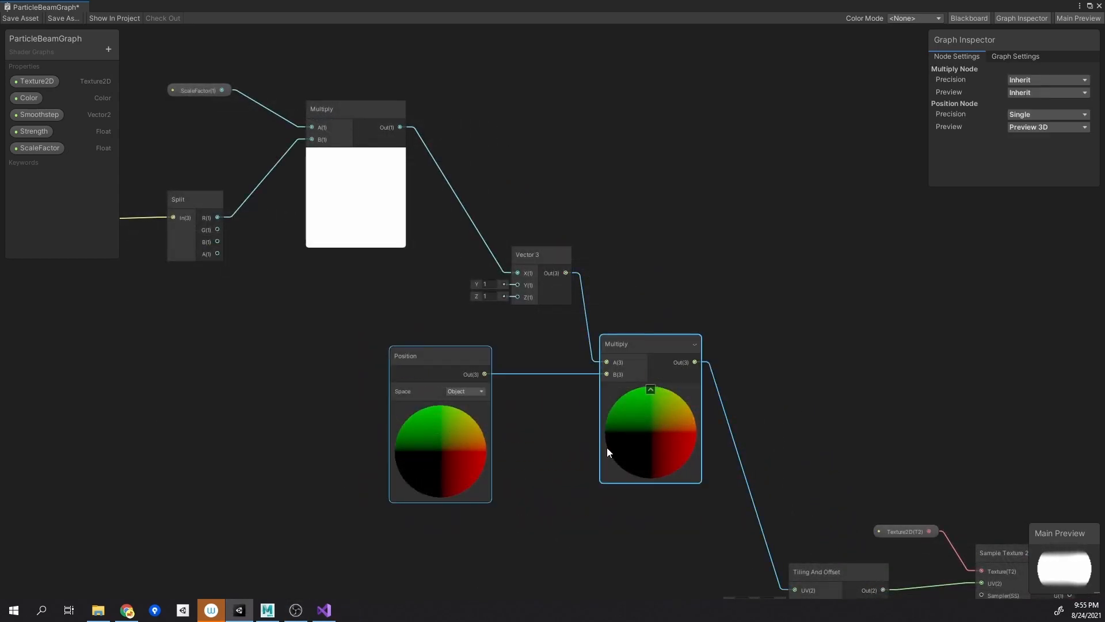
pyautogui.moveTo(643, 356)
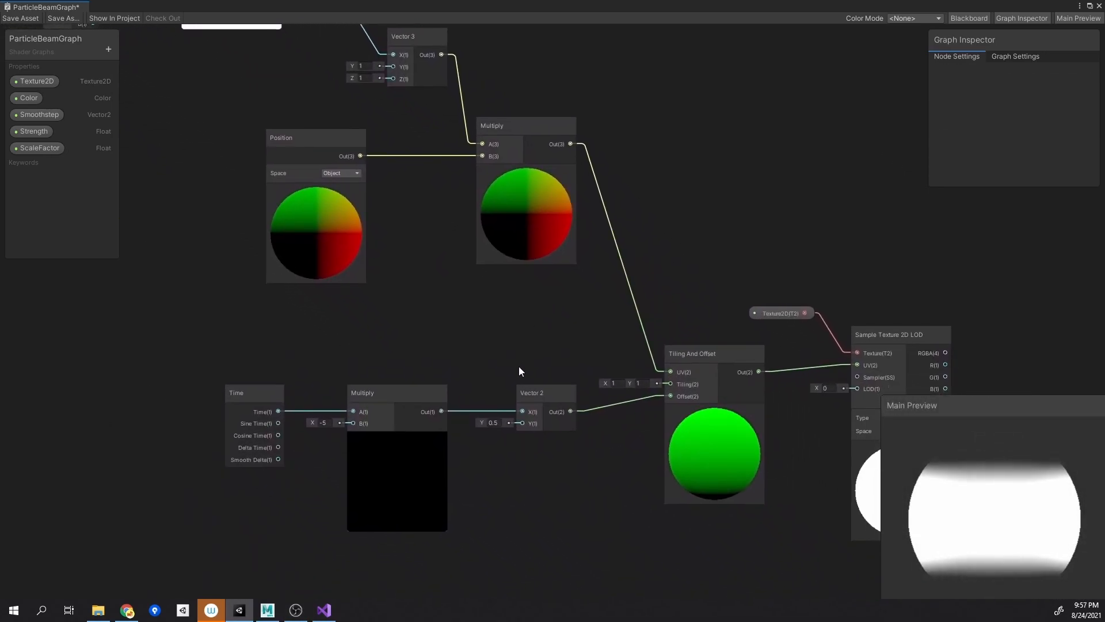
# Change the Vector 2 Y offset and set the Color property's Mode to HDR
pyautogui.doubleClick(492, 423)
pyautogui.write('0')
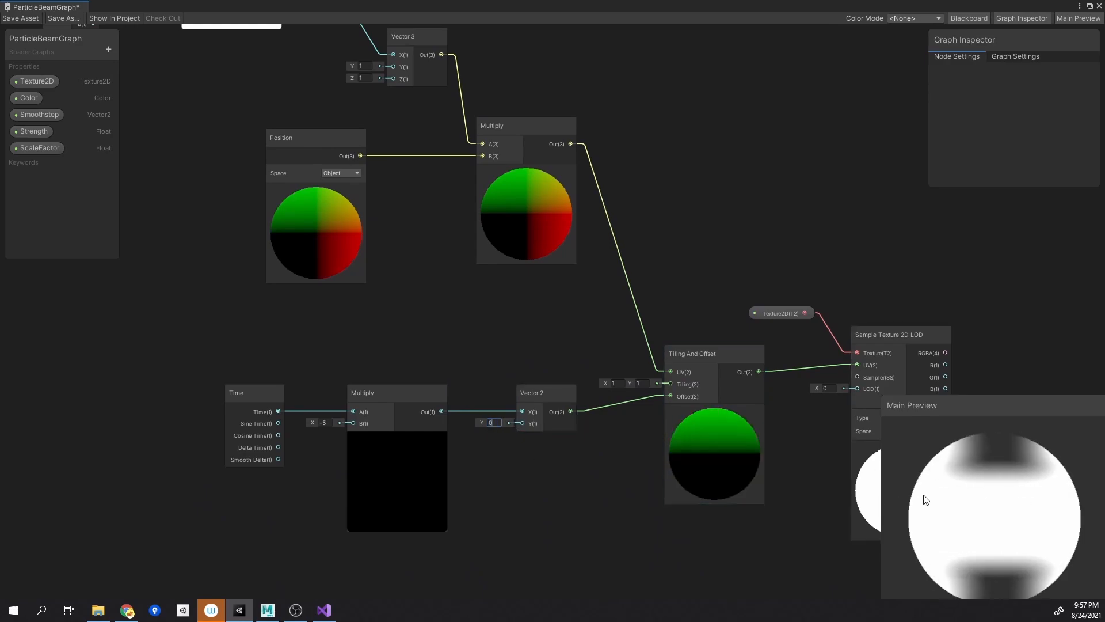
pyautogui.moveTo(457, 423)
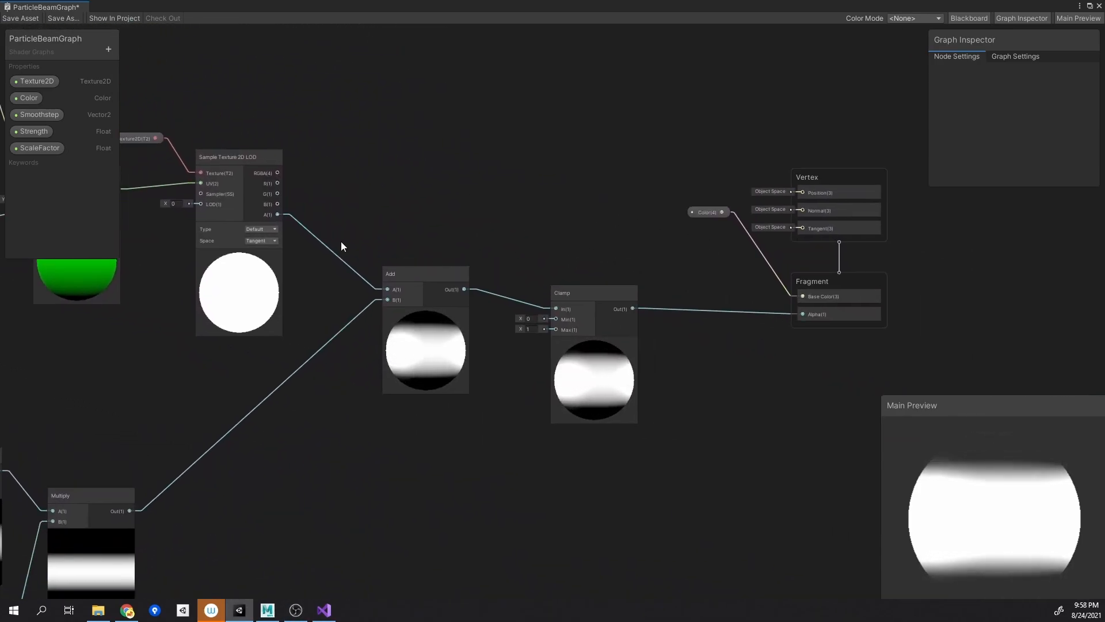
pyautogui.click(594, 293)
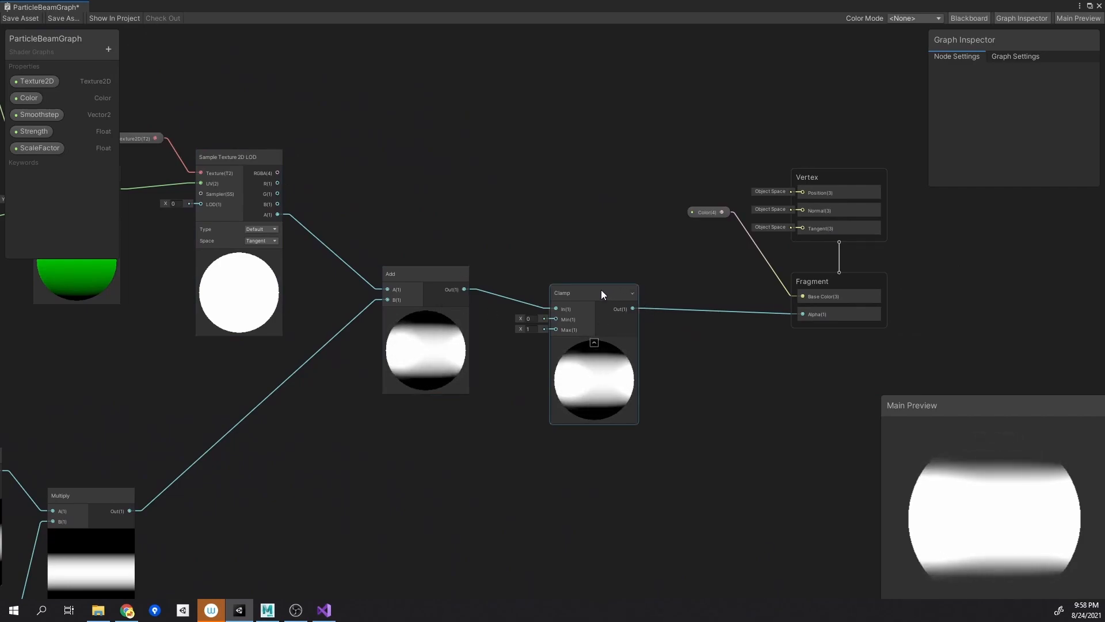
pyautogui.click(585, 291)
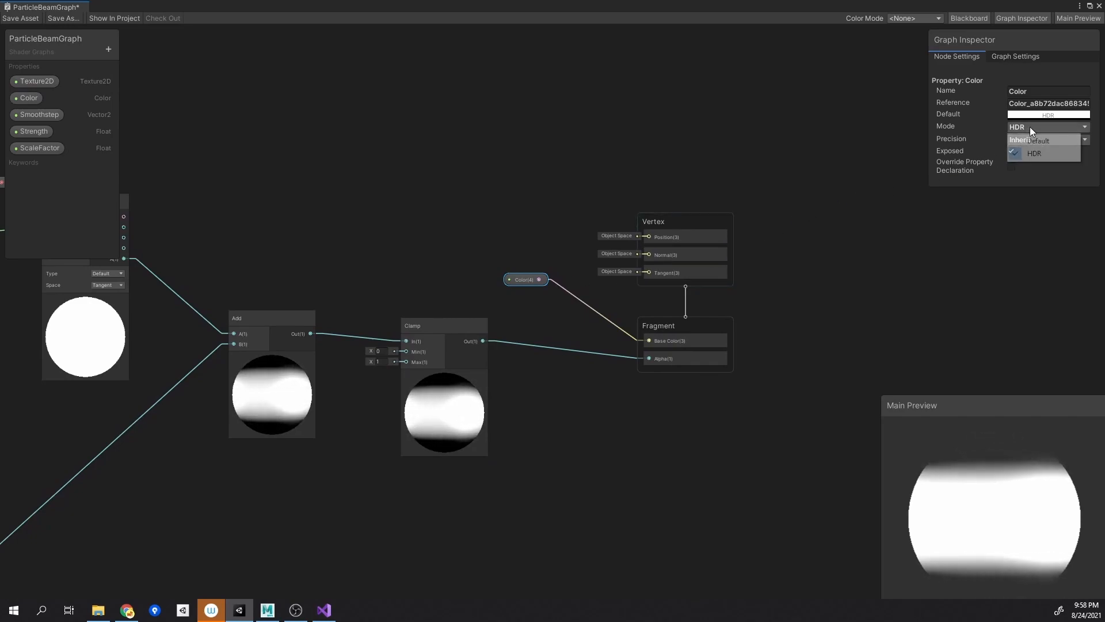
pyautogui.moveTo(1038, 141)
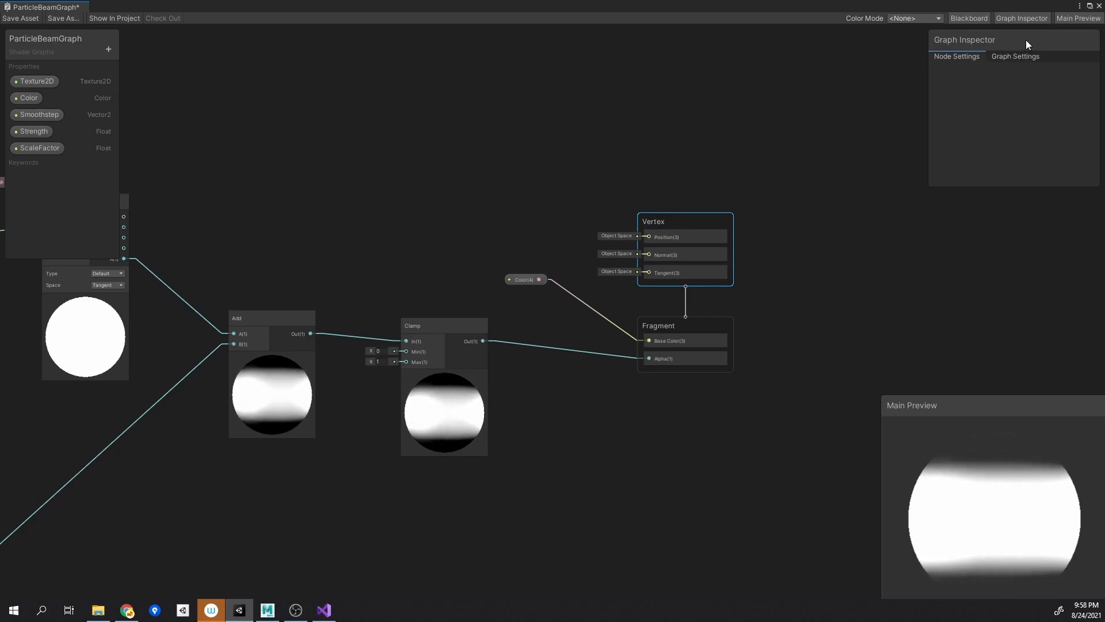
pyautogui.click(1016, 56)
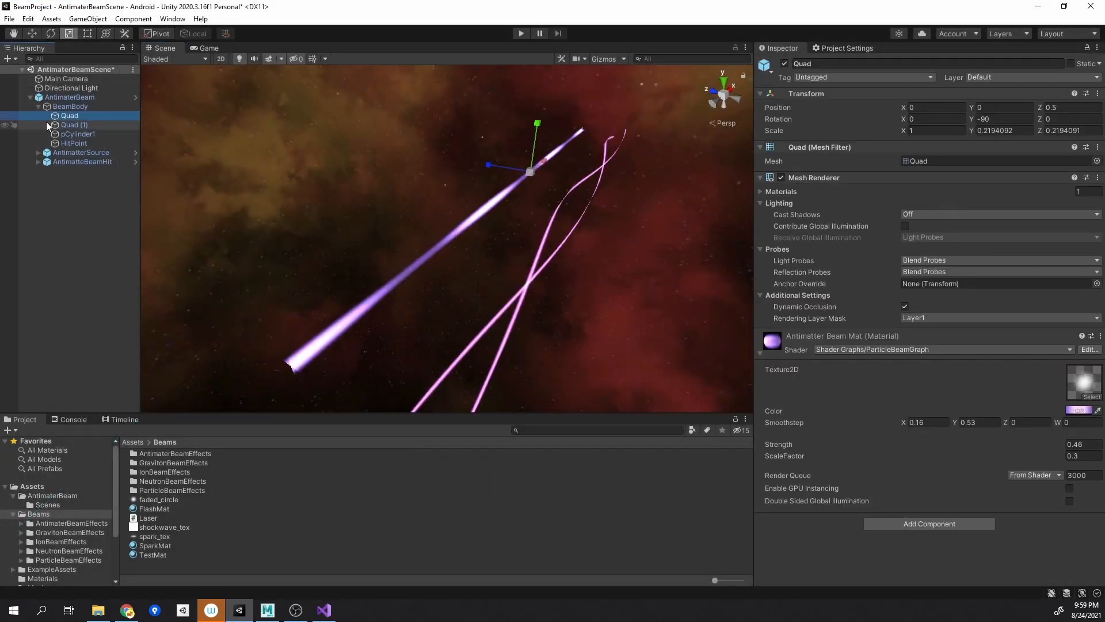
# Set ScaleFactor 0.3 on the quads, then inspect pCylinder1's Cylinder Mat tiling 2/-0.22 and speed 6
pyautogui.click(74, 124)
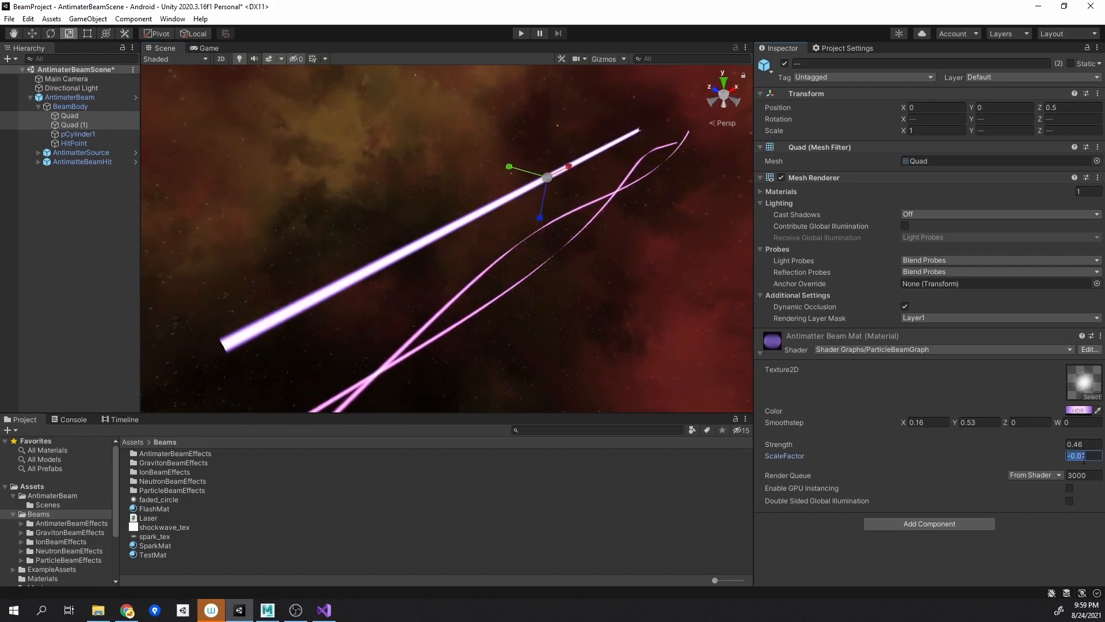
pyautogui.write('0.3')
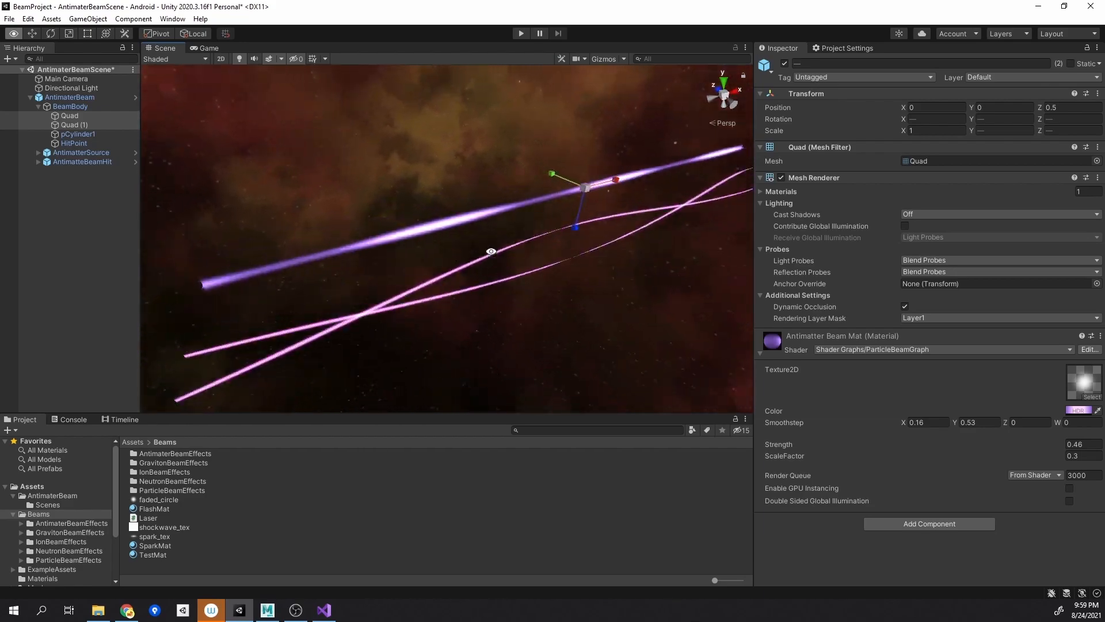
pyautogui.click(78, 134)
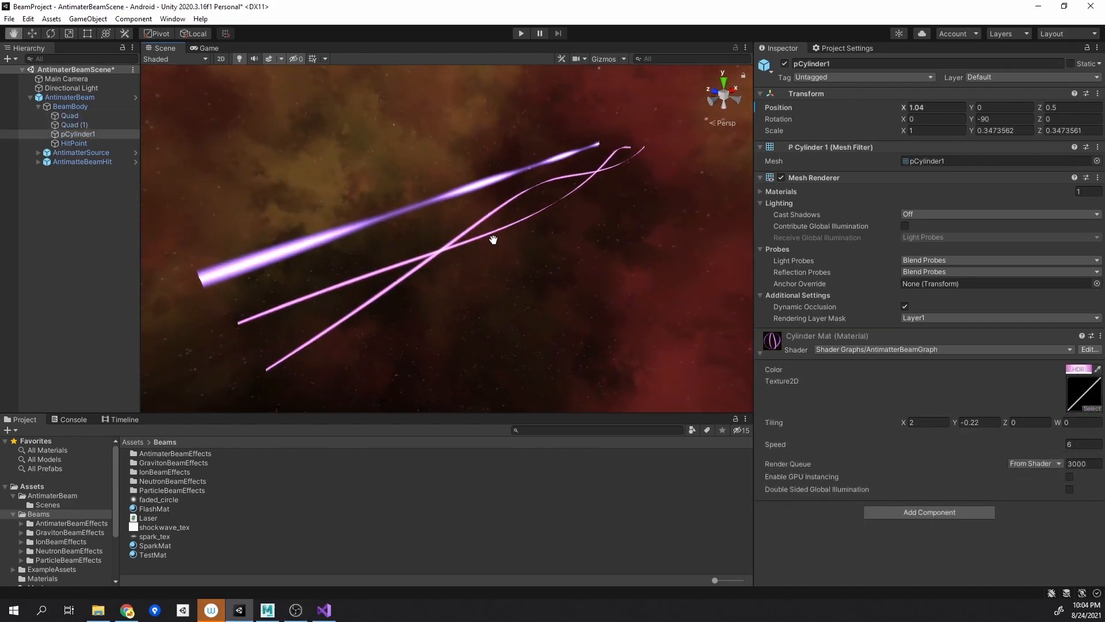
pyautogui.moveTo(504, 231)
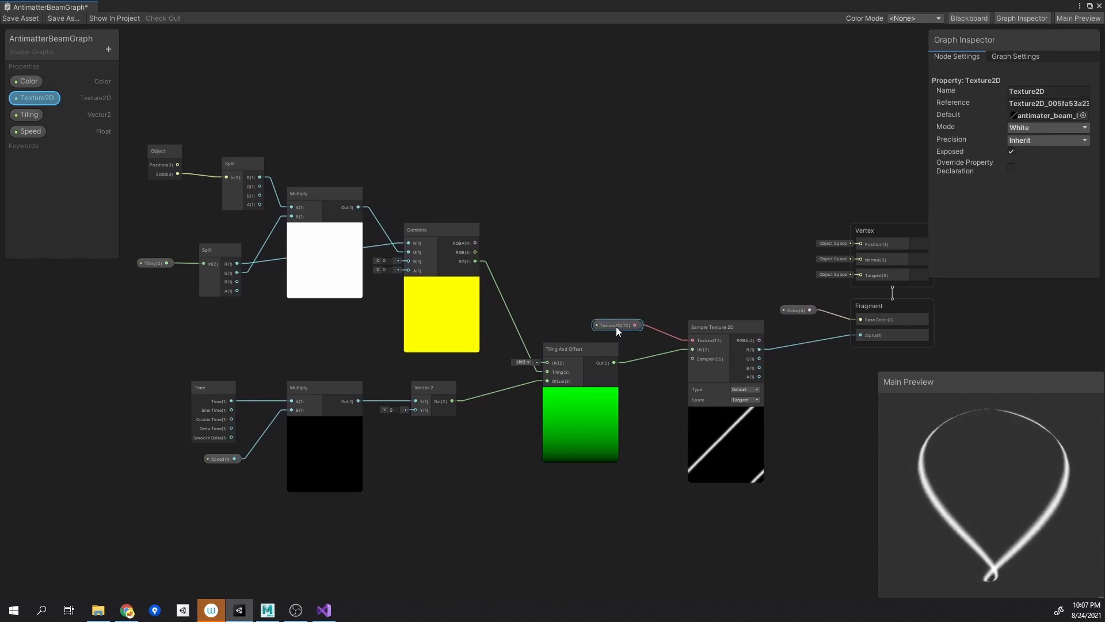
# Open the default-texture picker for the Texture2D property in the Graph Inspector
pyautogui.click(1070, 115)
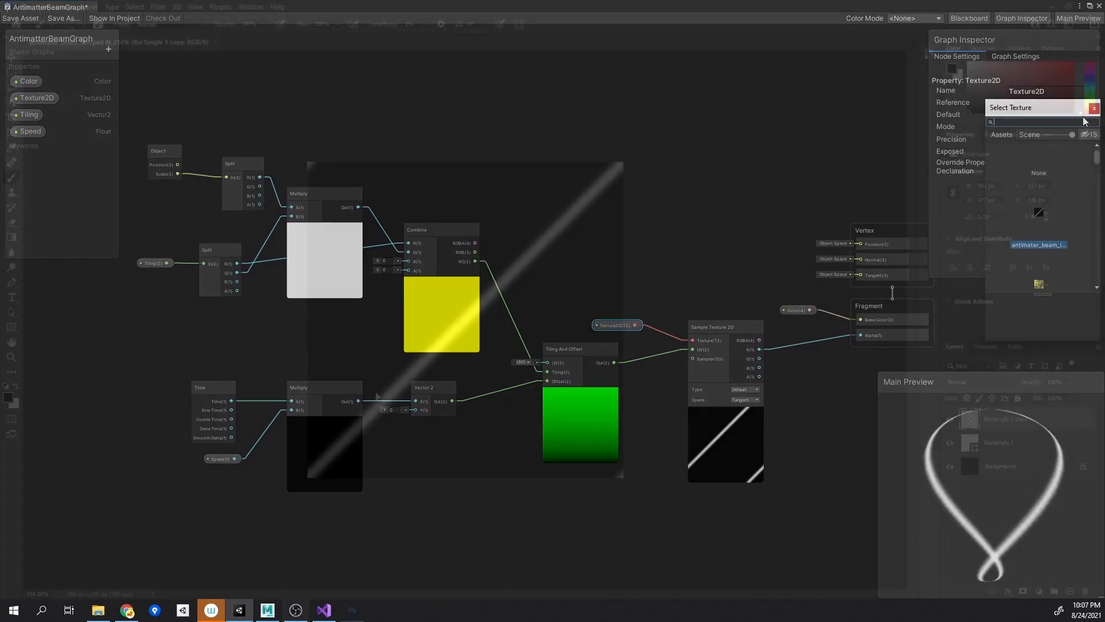
pyautogui.click(352, 610)
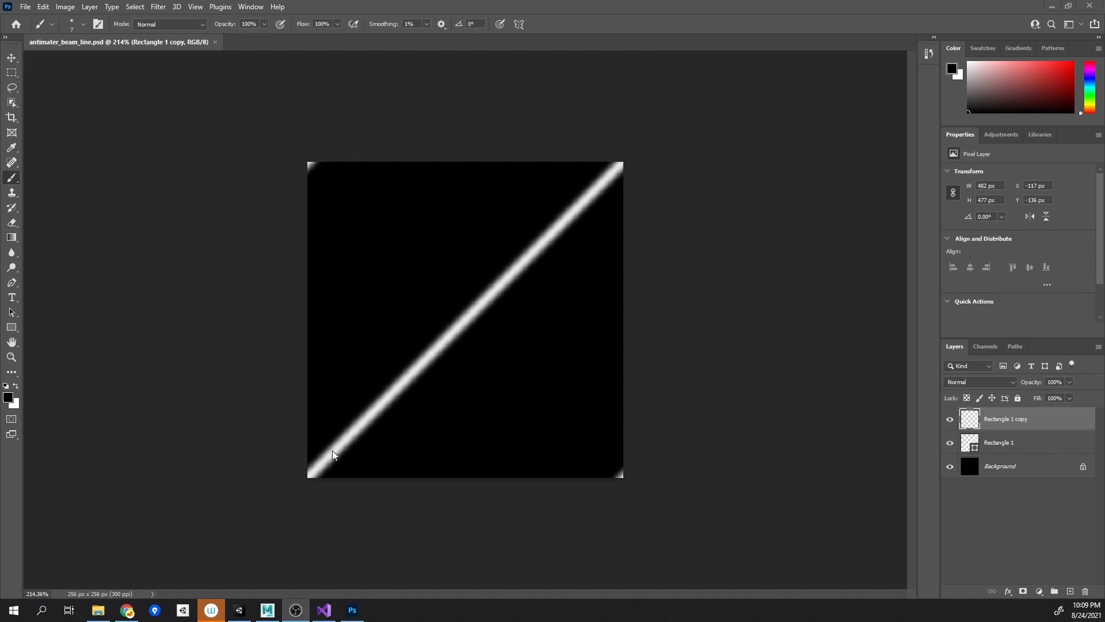
pyautogui.moveTo(423, 422)
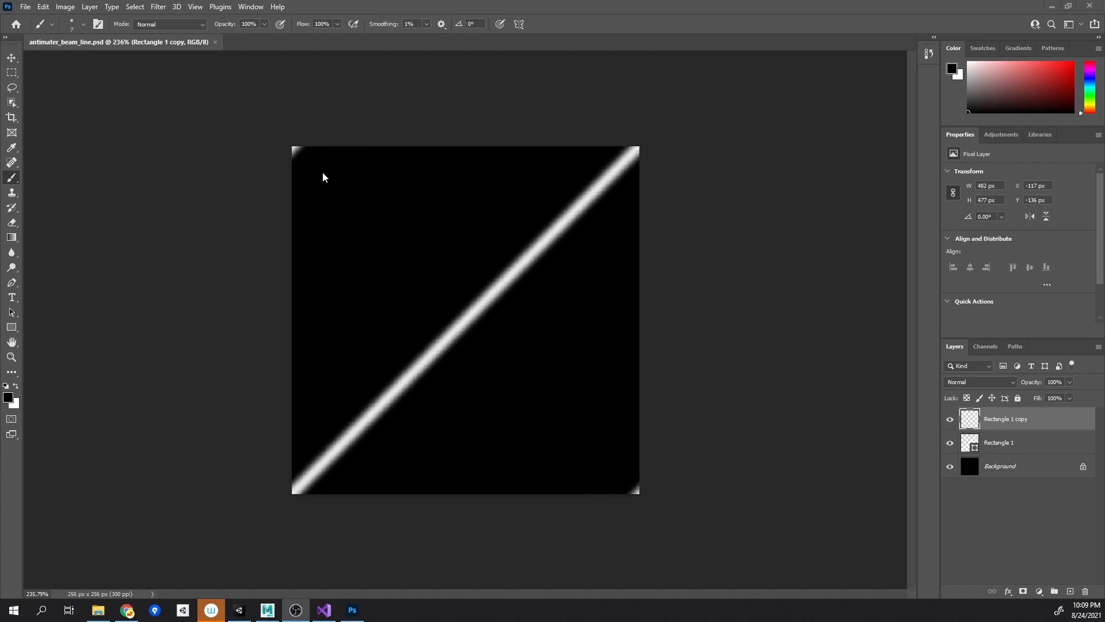
pyautogui.moveTo(426, 542)
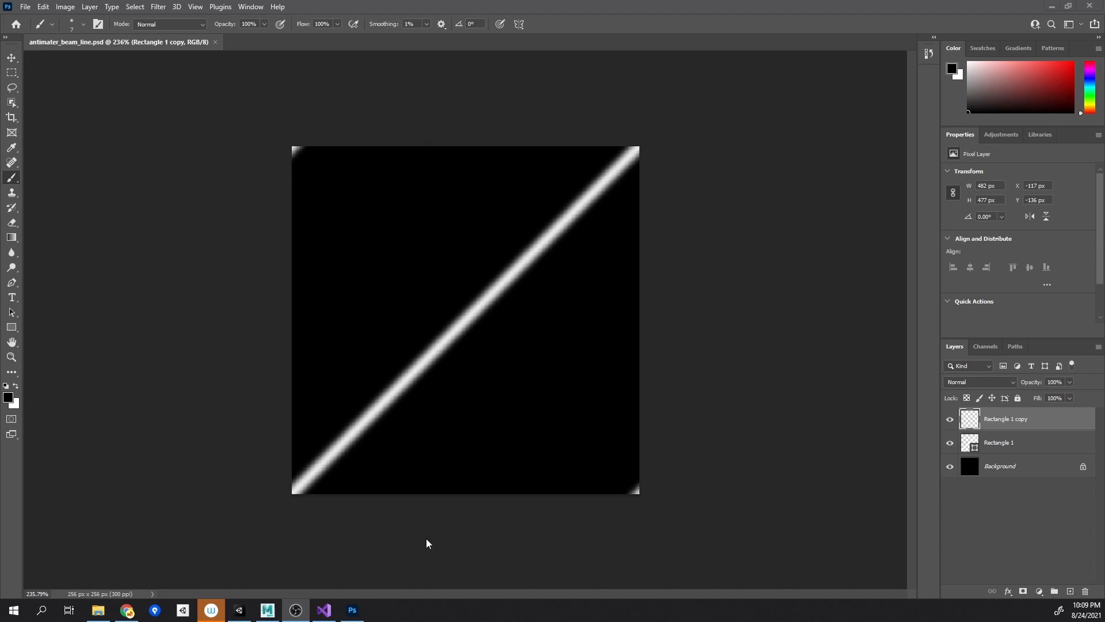
pyautogui.moveTo(450, 472)
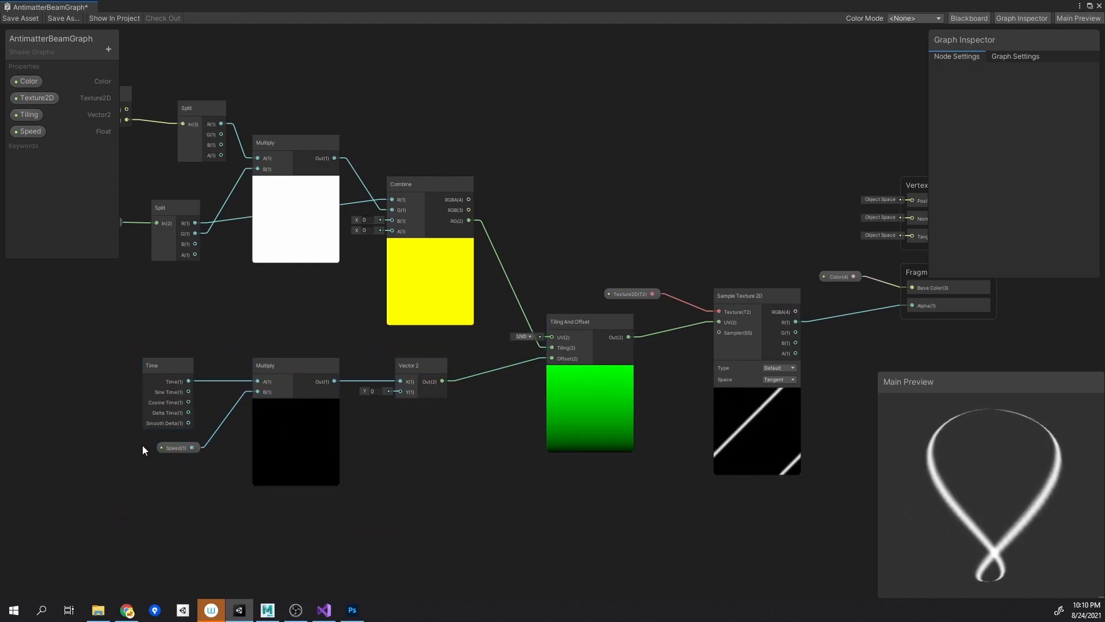
# Select the scale-based tiling node group and rework it so the texture shows one diagonal stripe
pyautogui.click(176, 448)
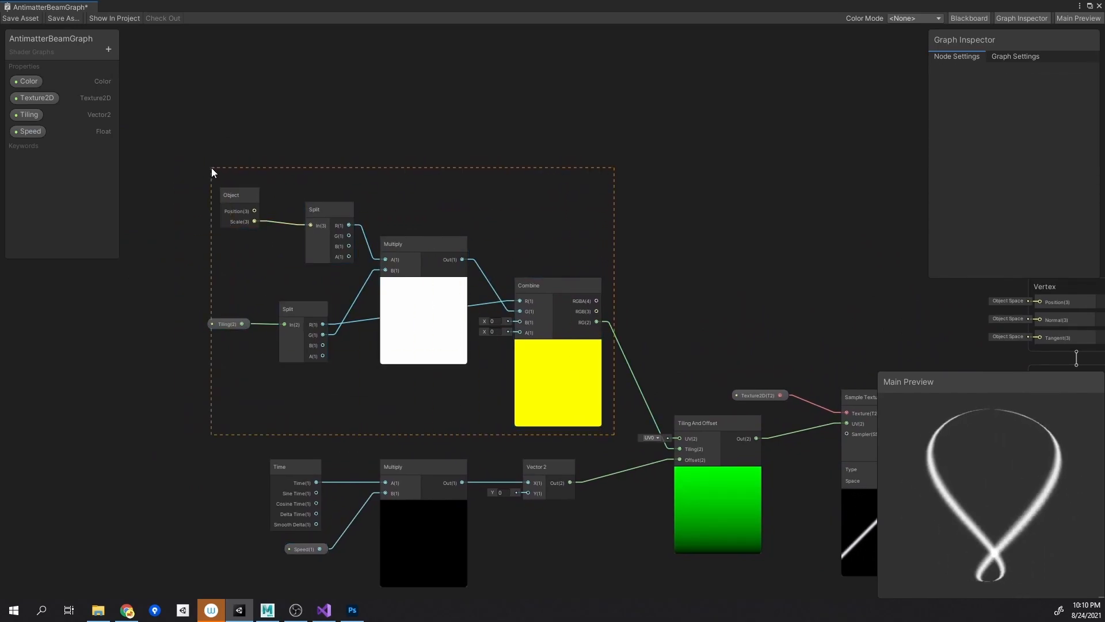
pyautogui.click(240, 205)
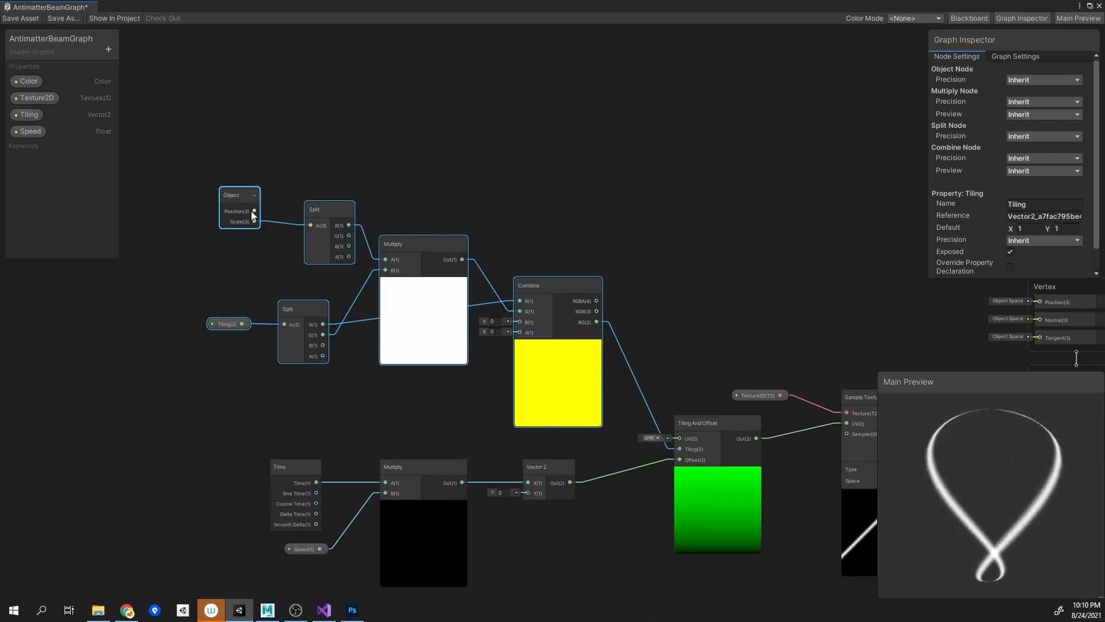
pyautogui.moveTo(254, 225)
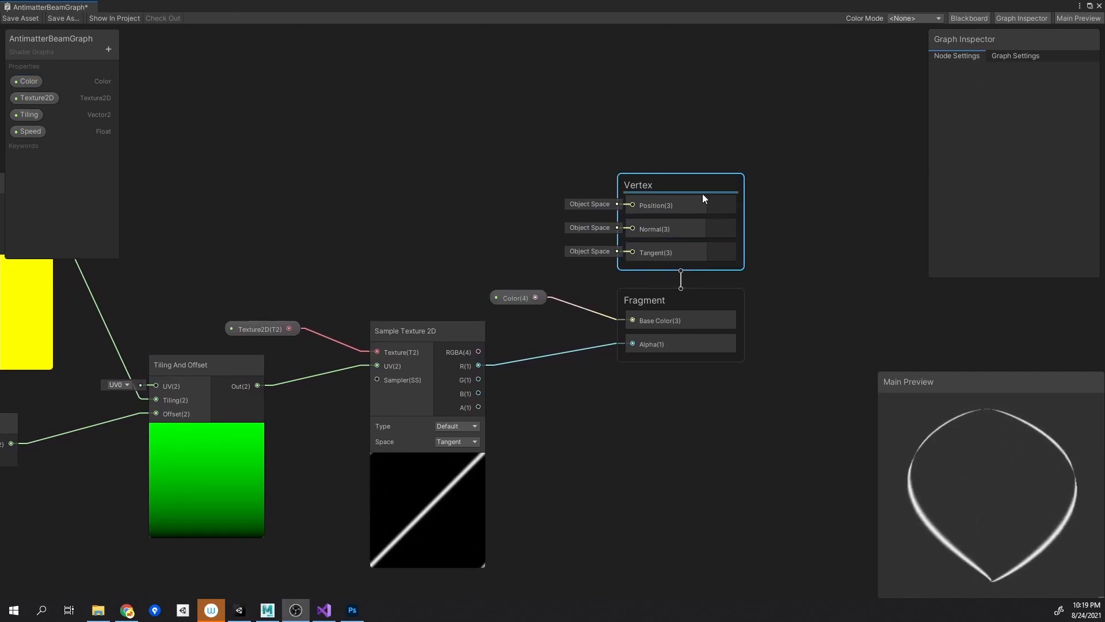
pyautogui.click(1016, 55)
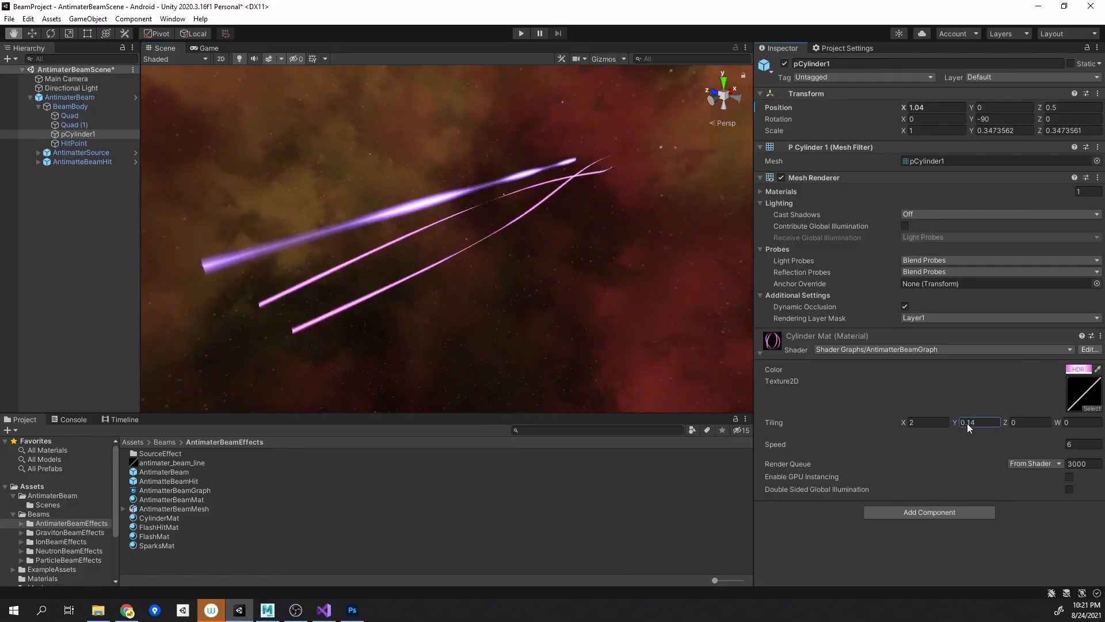
# Try Cylinder Mat Tiling Y values 0.38 and 1.28, then select the AntimatterSource object
pyautogui.write('0.38')
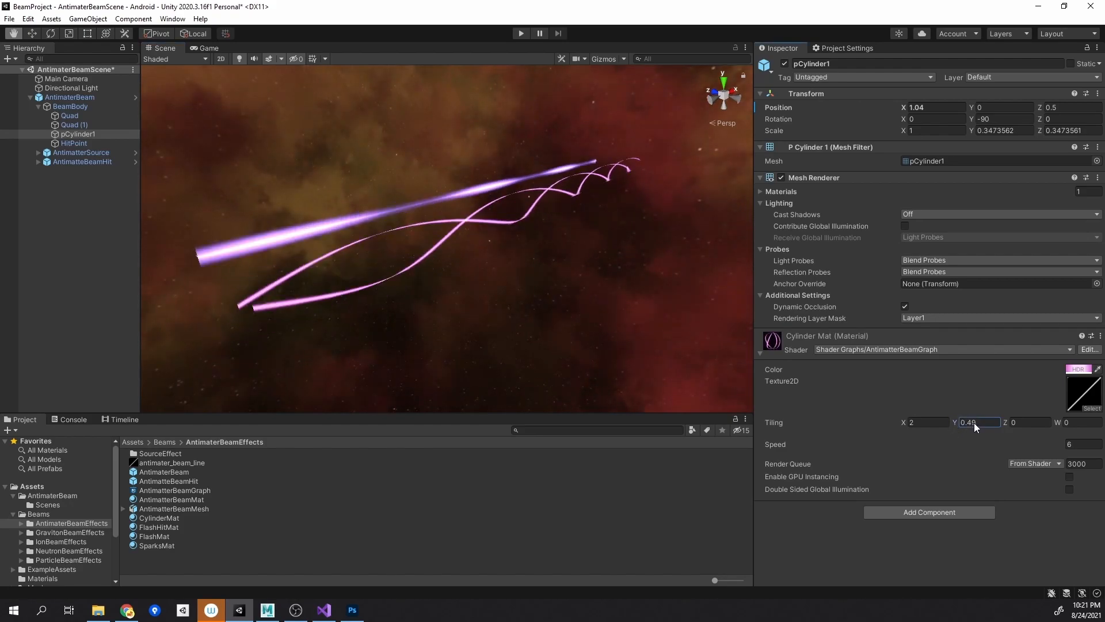
pyautogui.write('1.28')
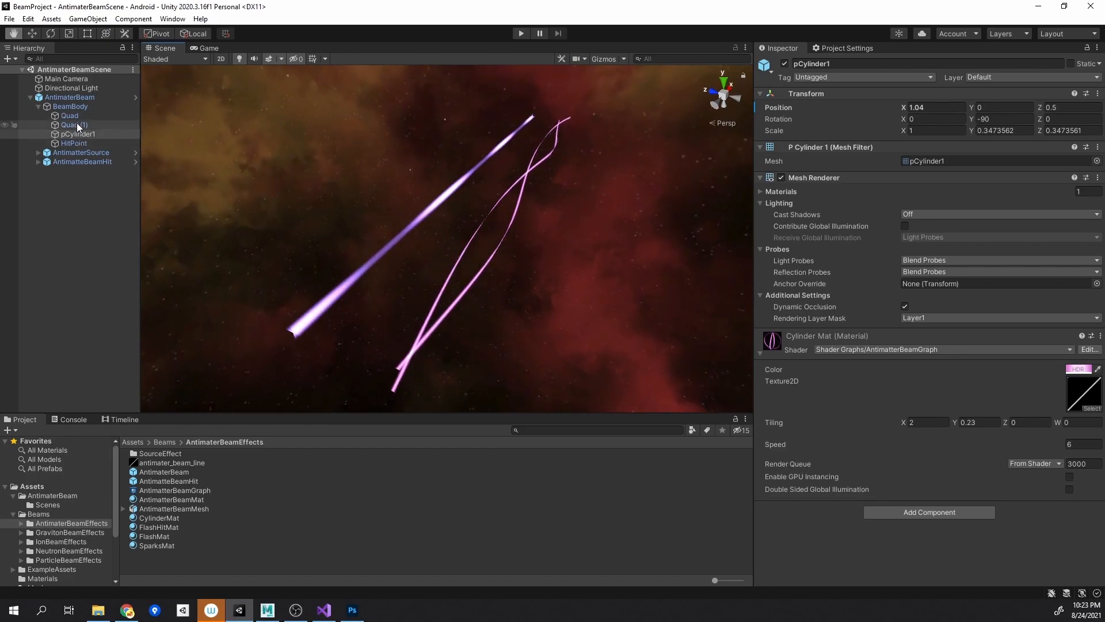
pyautogui.click(81, 152)
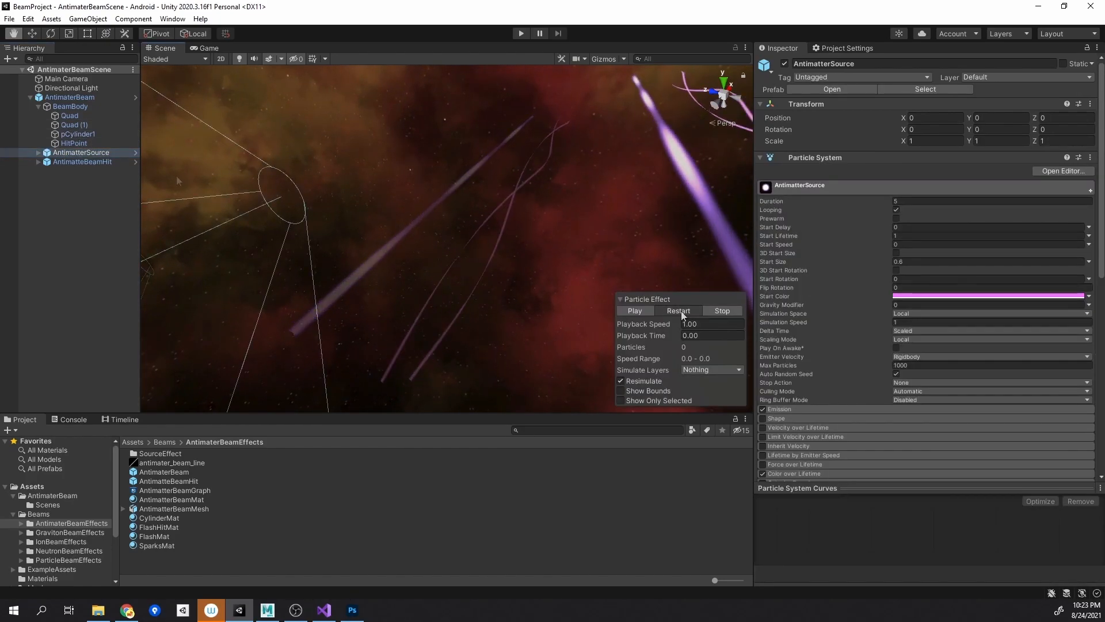
# Replay the source effect and set the Circles Flash Mat's HDR emission to purple
pyautogui.click(634, 311)
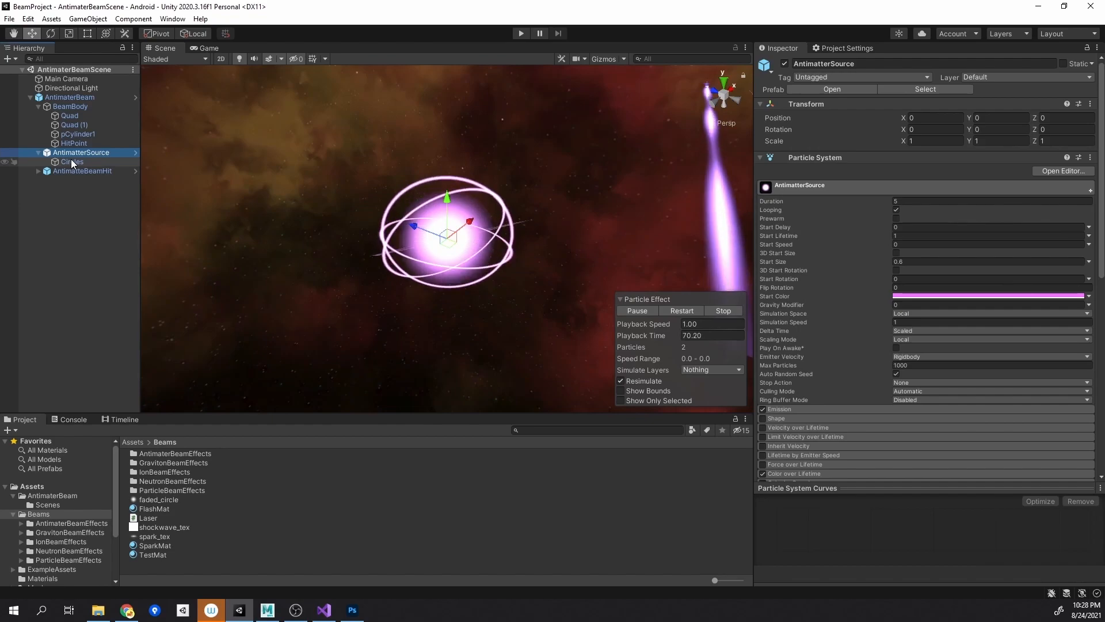
pyautogui.click(71, 161)
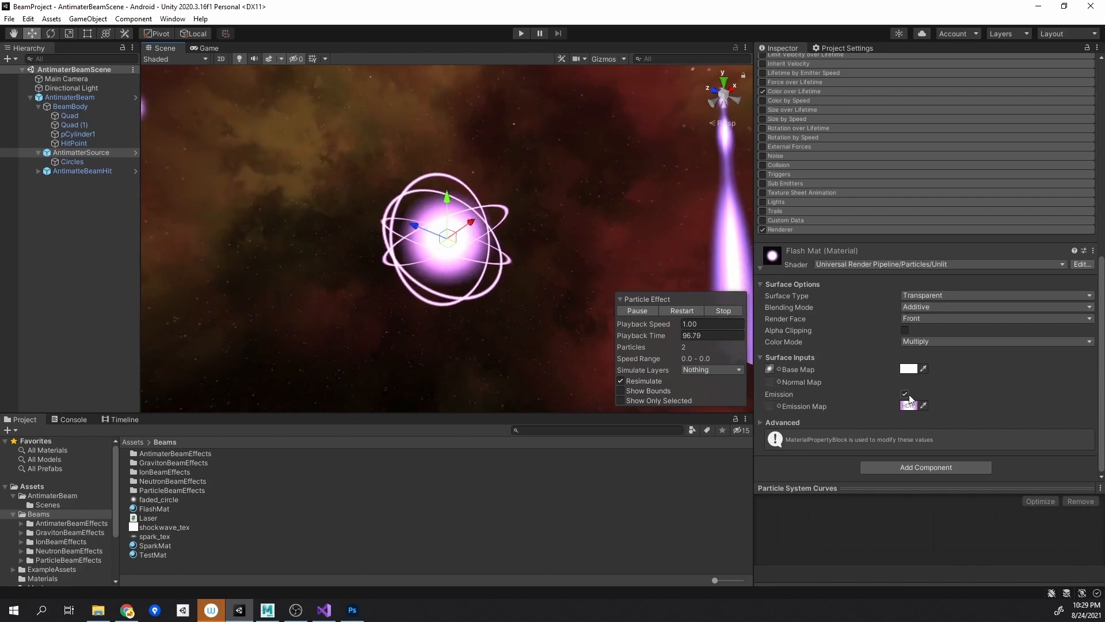
pyautogui.click(909, 404)
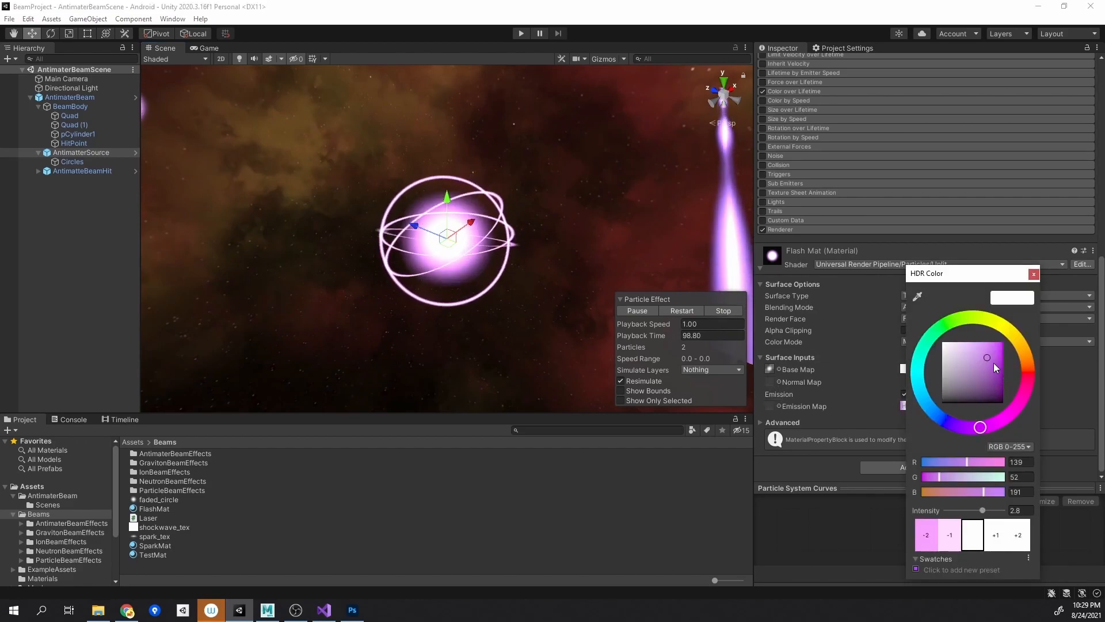
pyautogui.click(1034, 274)
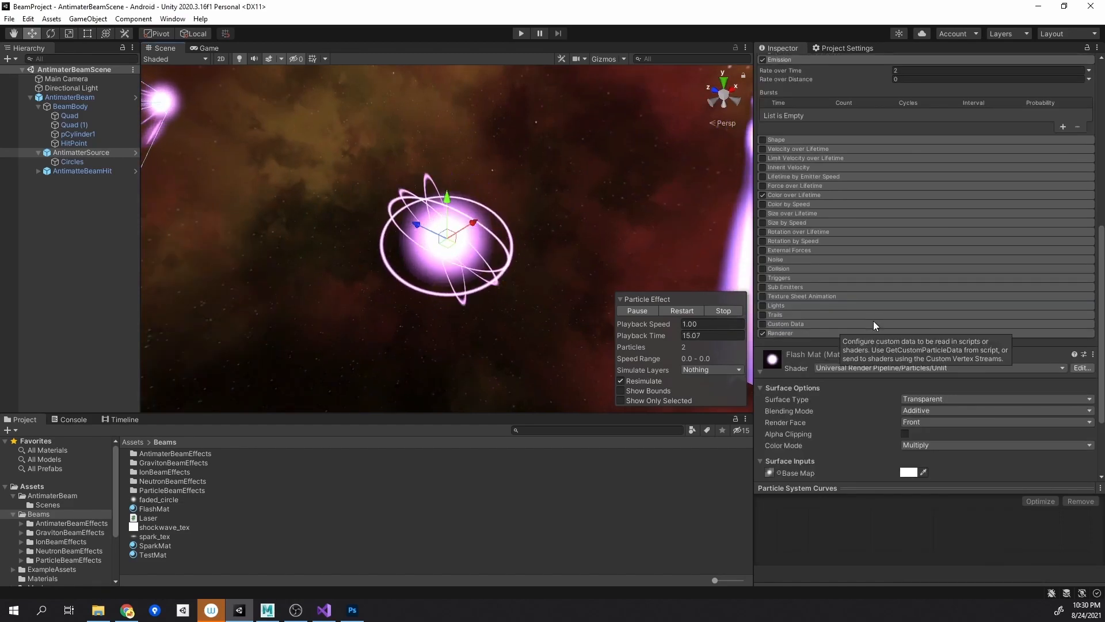
# Enable Color over Lifetime on AntimatterSource and open its gradient editor
pyautogui.click(80, 152)
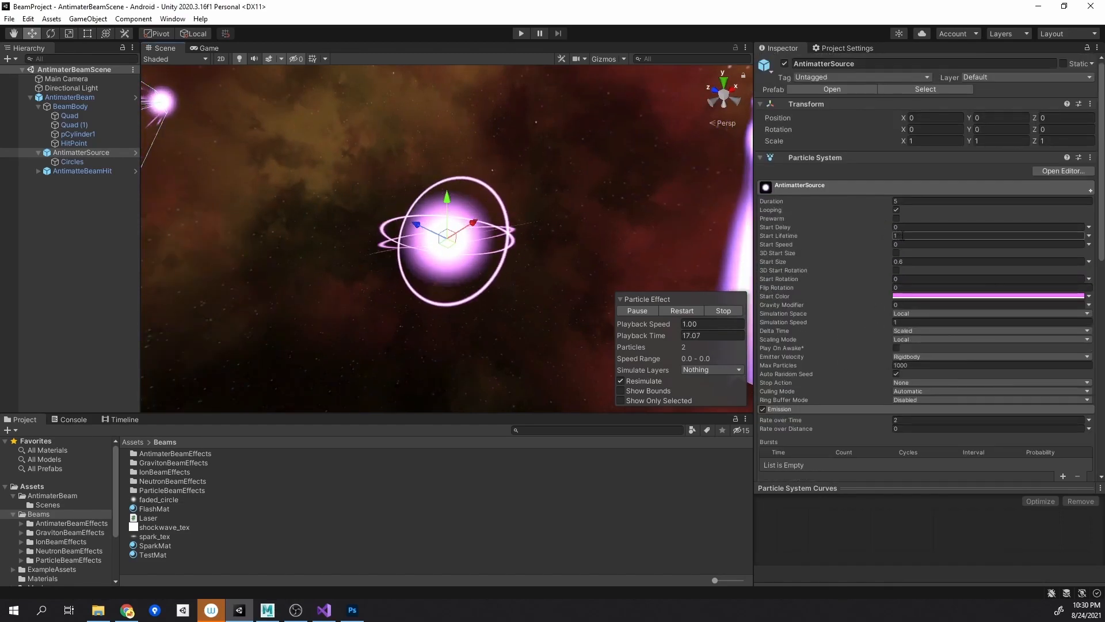
pyautogui.moveTo(817, 275)
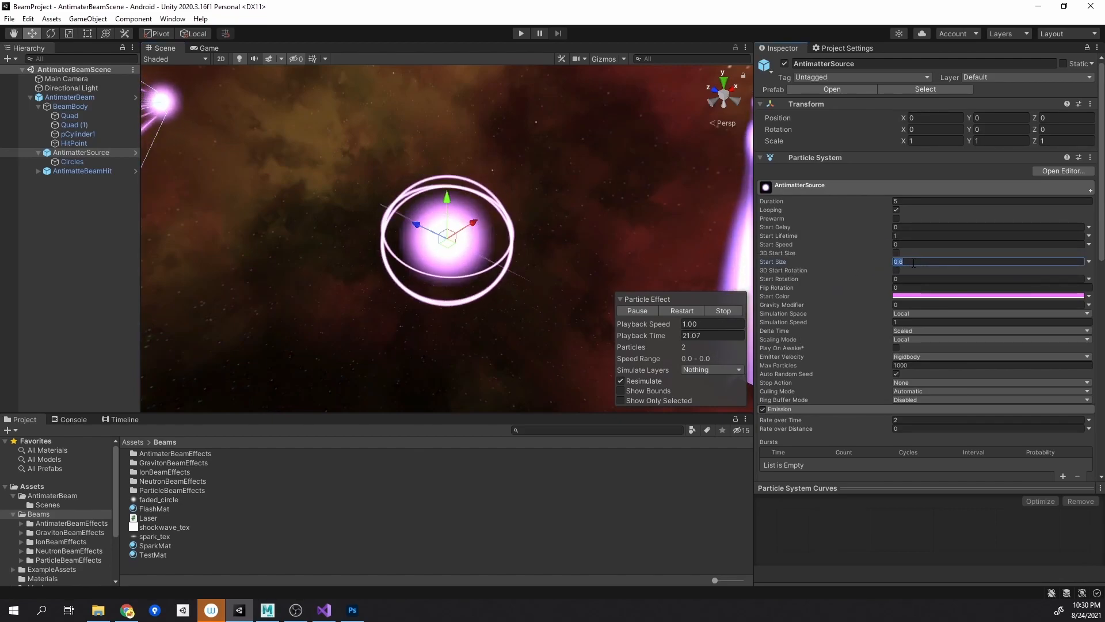
pyautogui.scroll(-3)
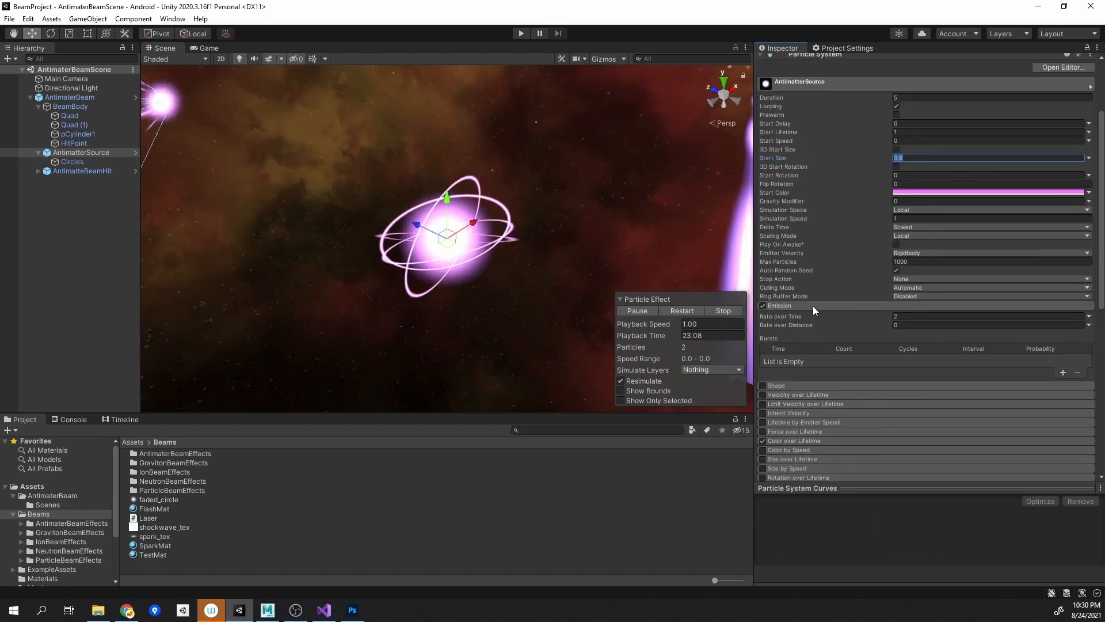
pyautogui.scroll(-3)
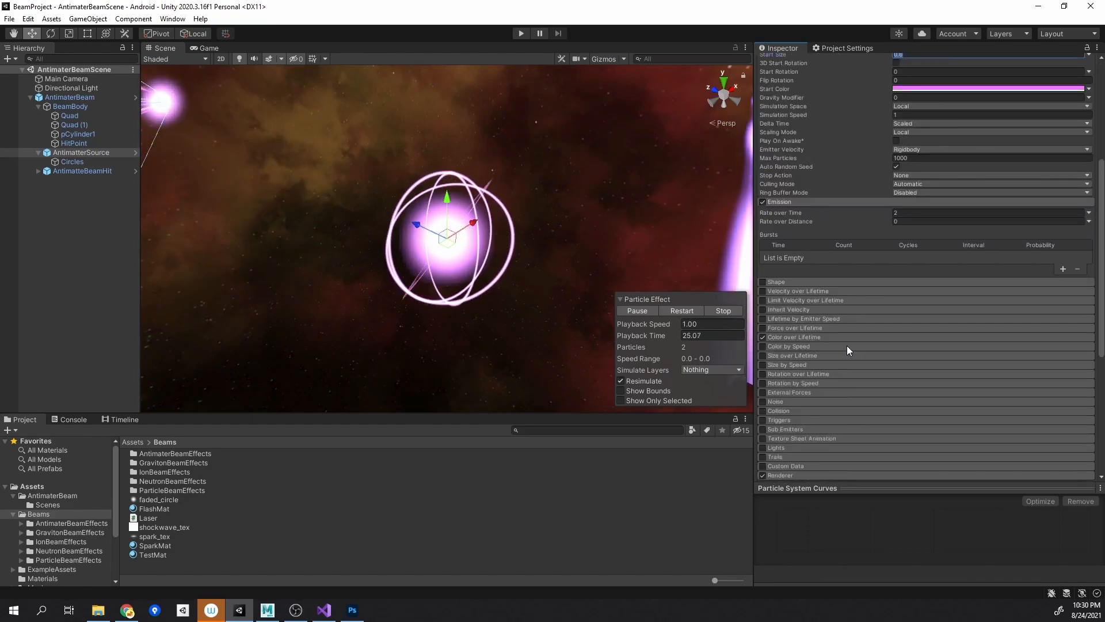
pyautogui.click(762, 337)
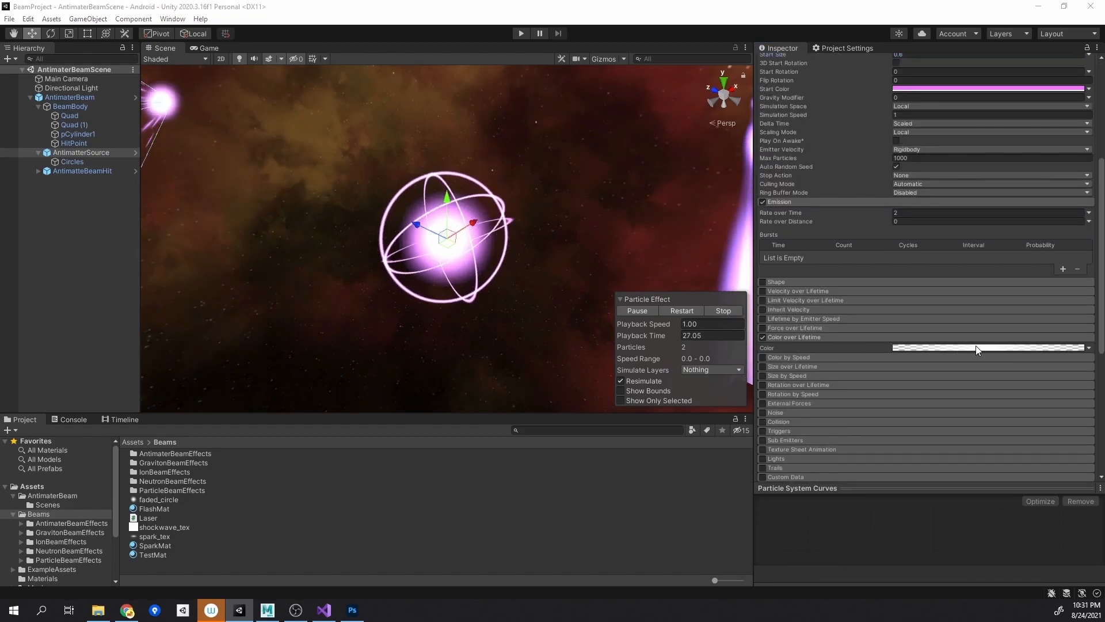
pyautogui.click(987, 347)
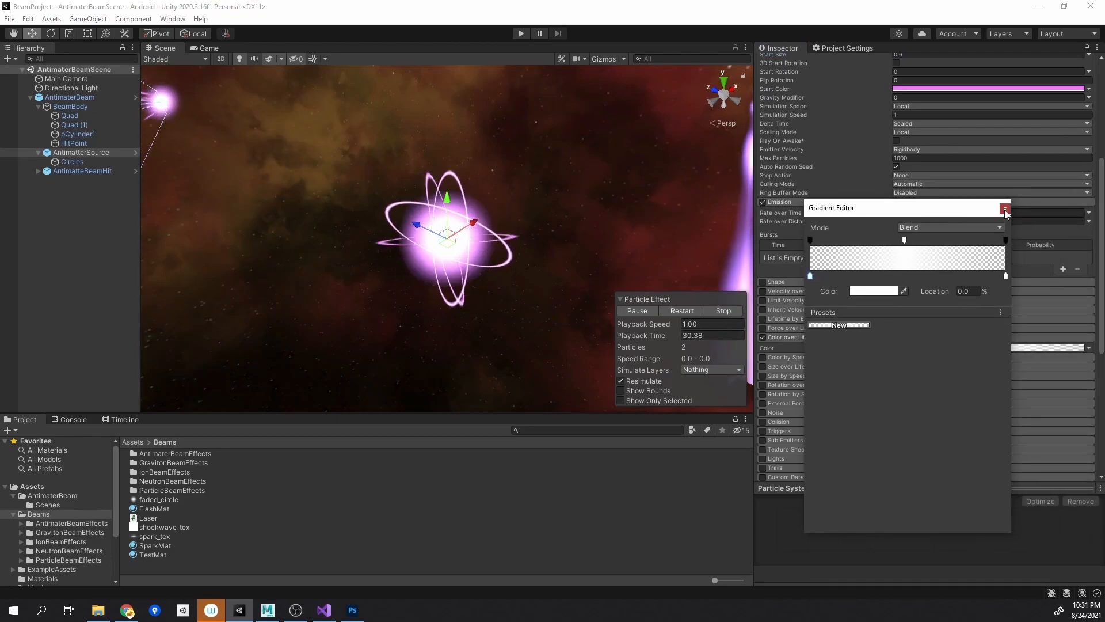
# Set Circles Mat's HDR emission to pink and spin the rings 360° on every axis over lifetime
pyautogui.click(1005, 210)
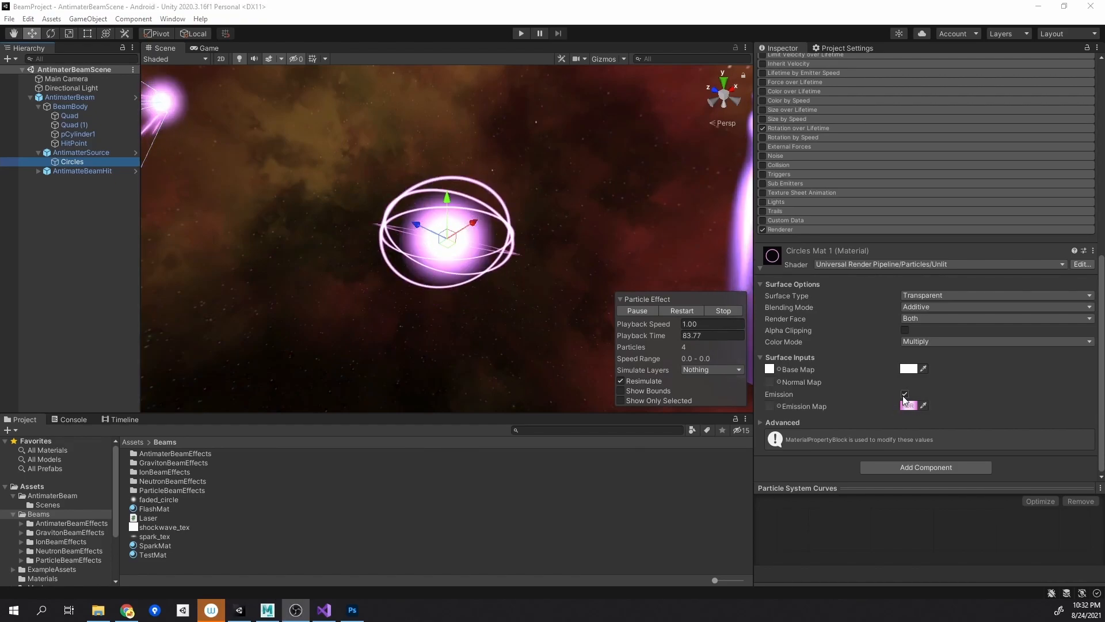
pyautogui.click(908, 405)
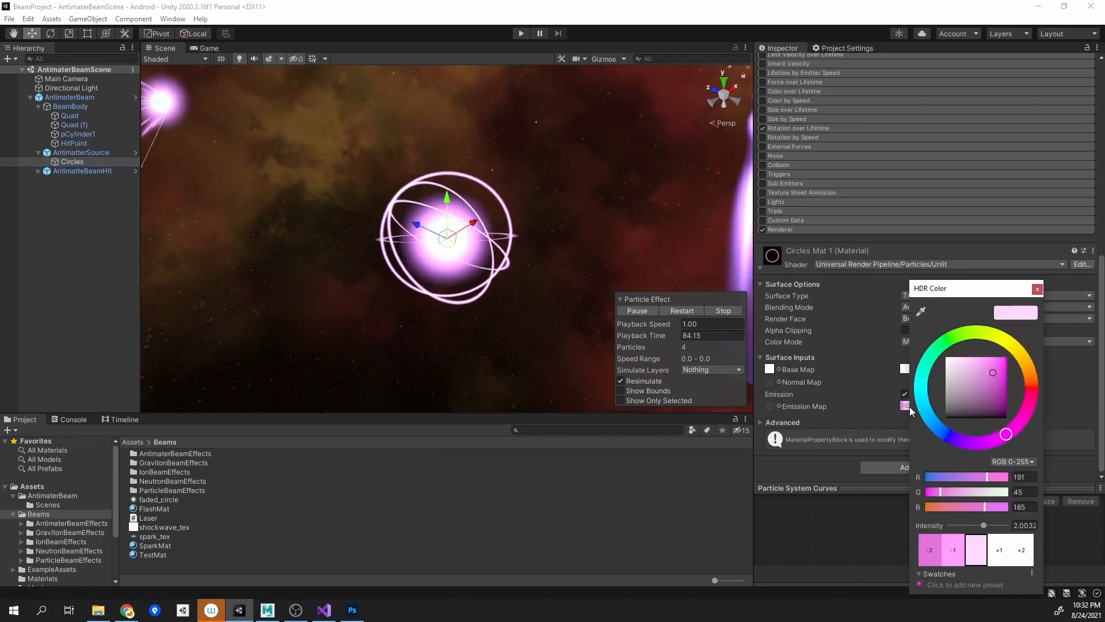
pyautogui.click(1037, 288)
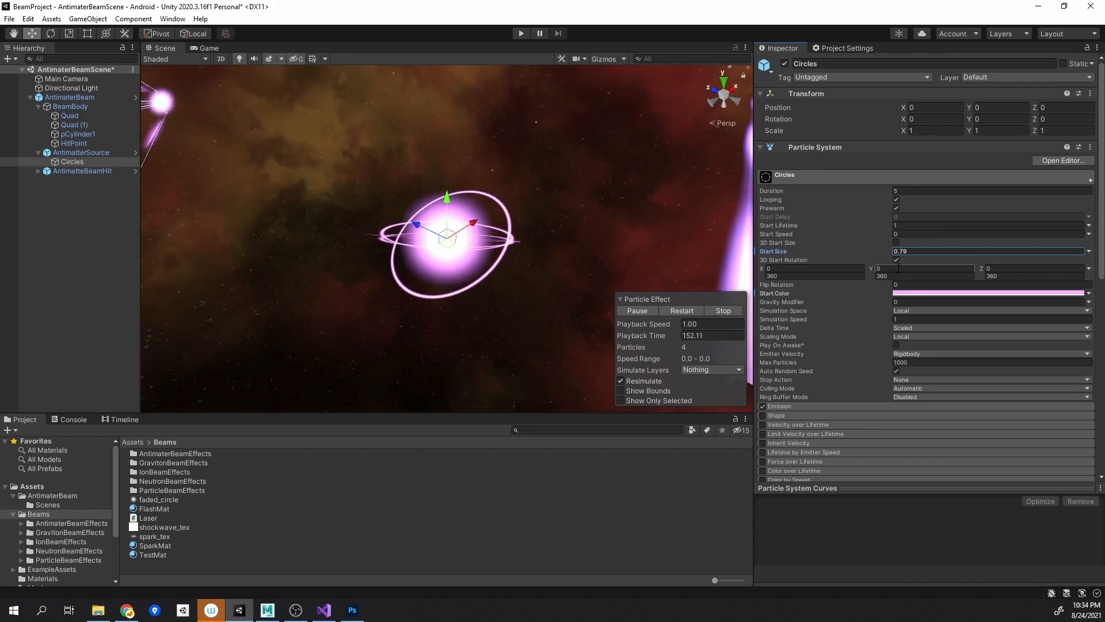
pyautogui.scroll(-3)
pyautogui.write('360')
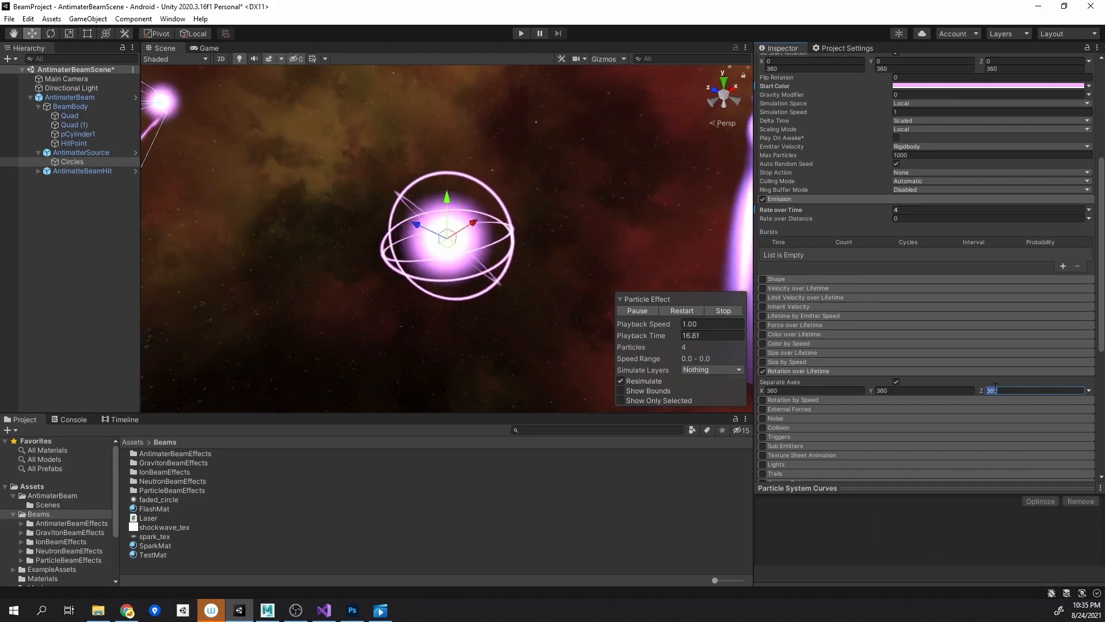
pyautogui.click(81, 171)
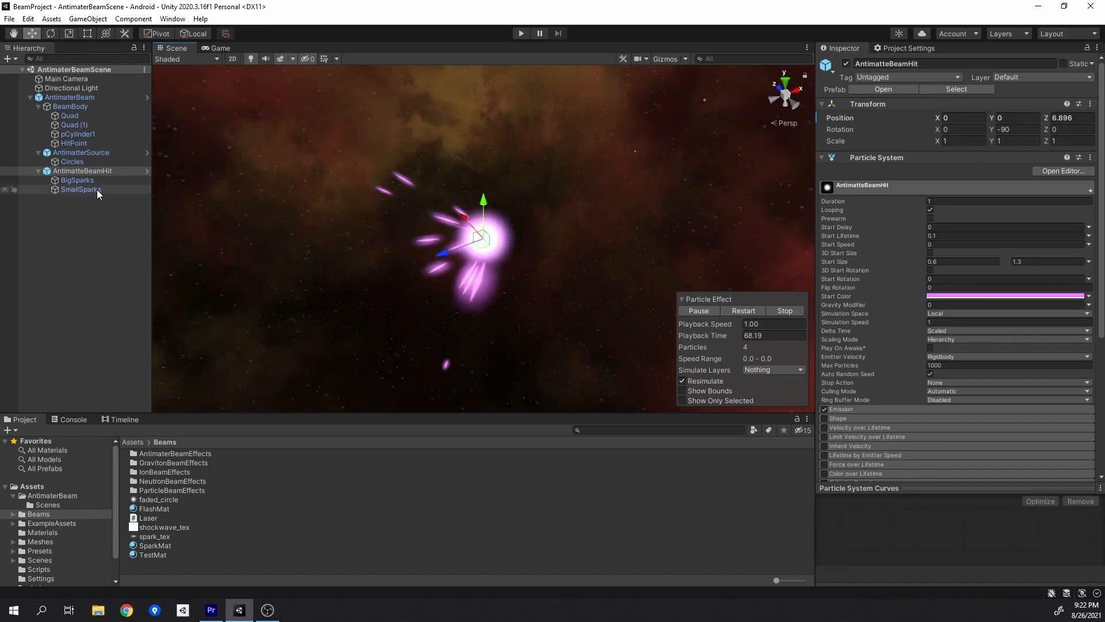
# Give the AntimatteBeamHit flash an Emission Rate over Time of 40 and Size over Lifetime growth
pyautogui.click(77, 180)
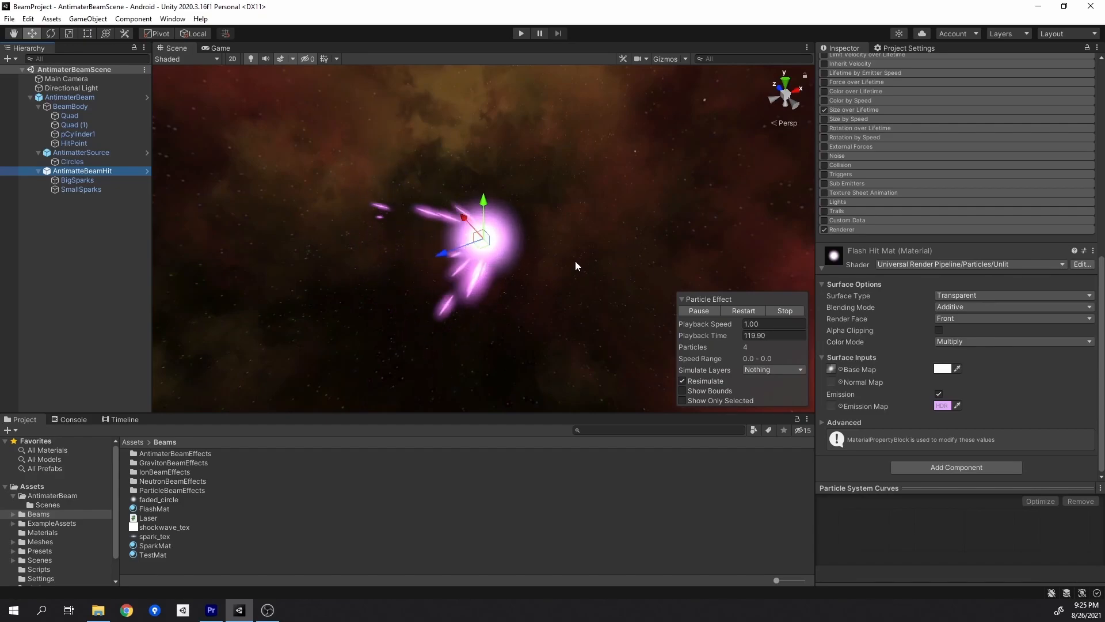
pyautogui.click(941, 405)
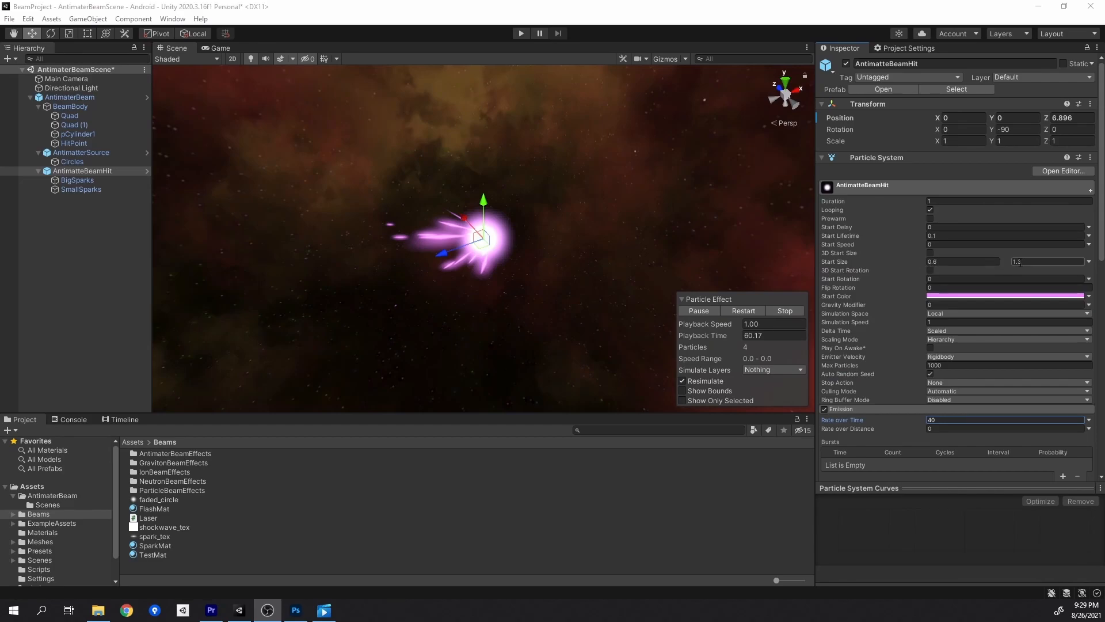
pyautogui.scroll(-3)
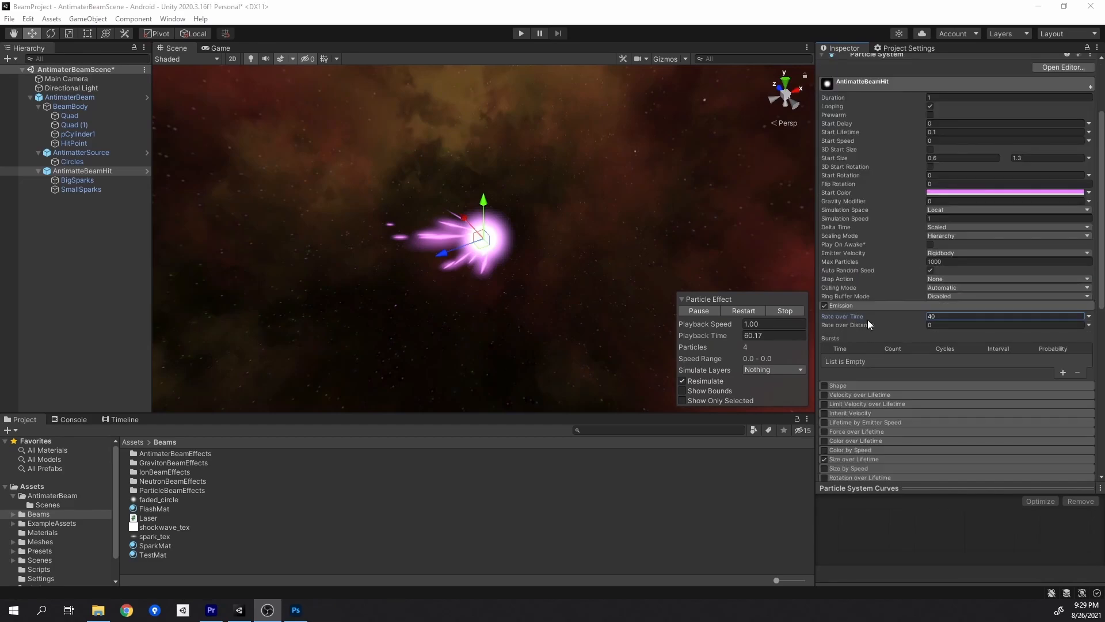
pyautogui.click(1004, 315)
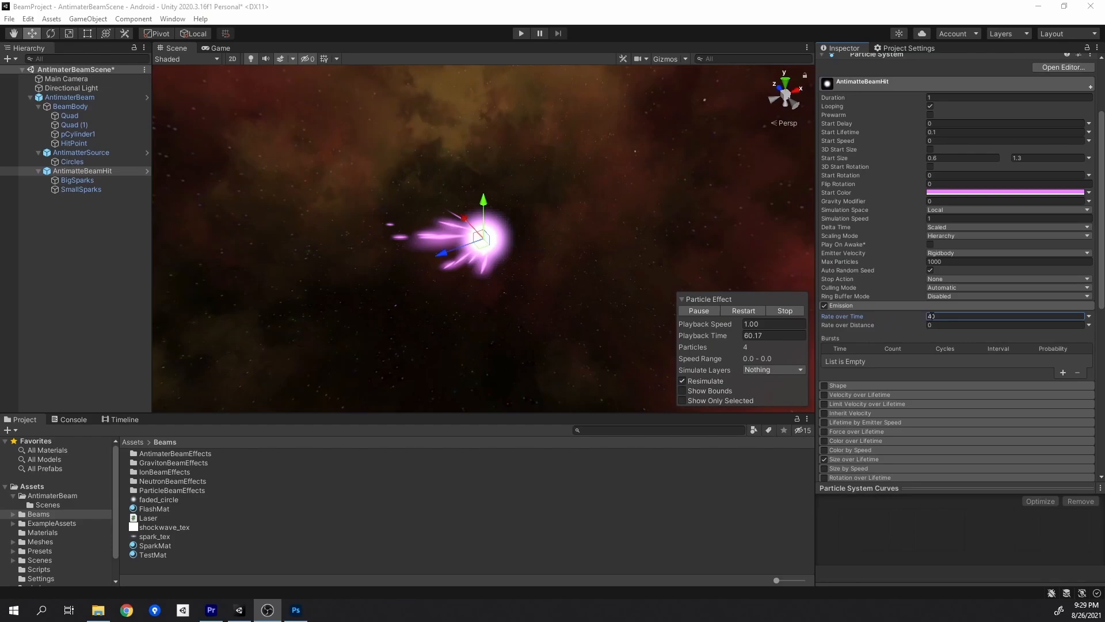
pyautogui.scroll(-3)
pyautogui.write('0')
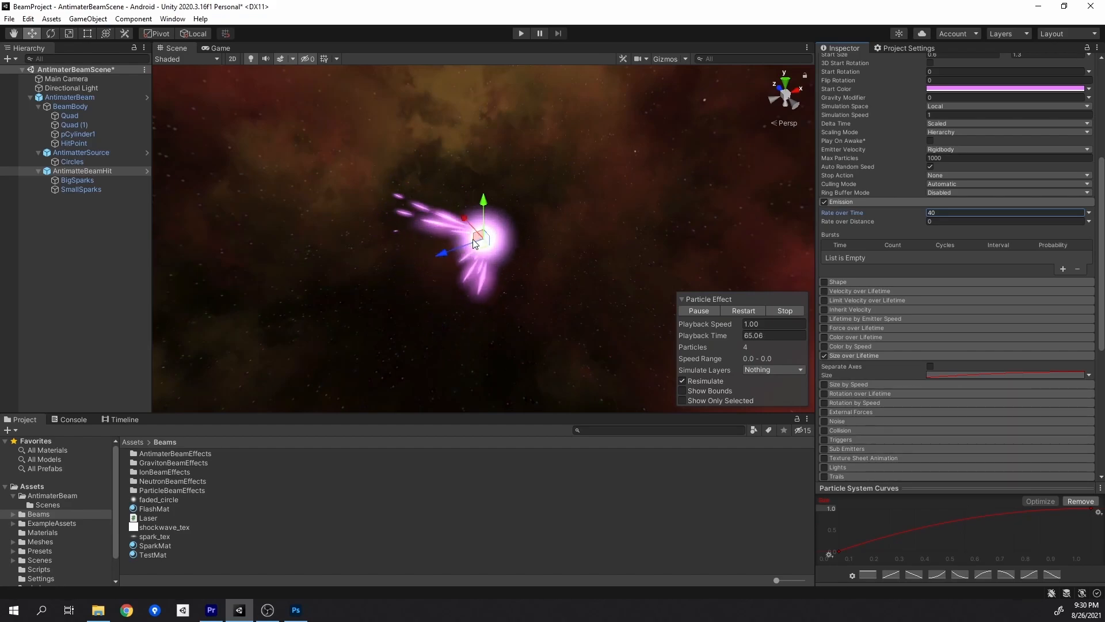
pyautogui.click(77, 180)
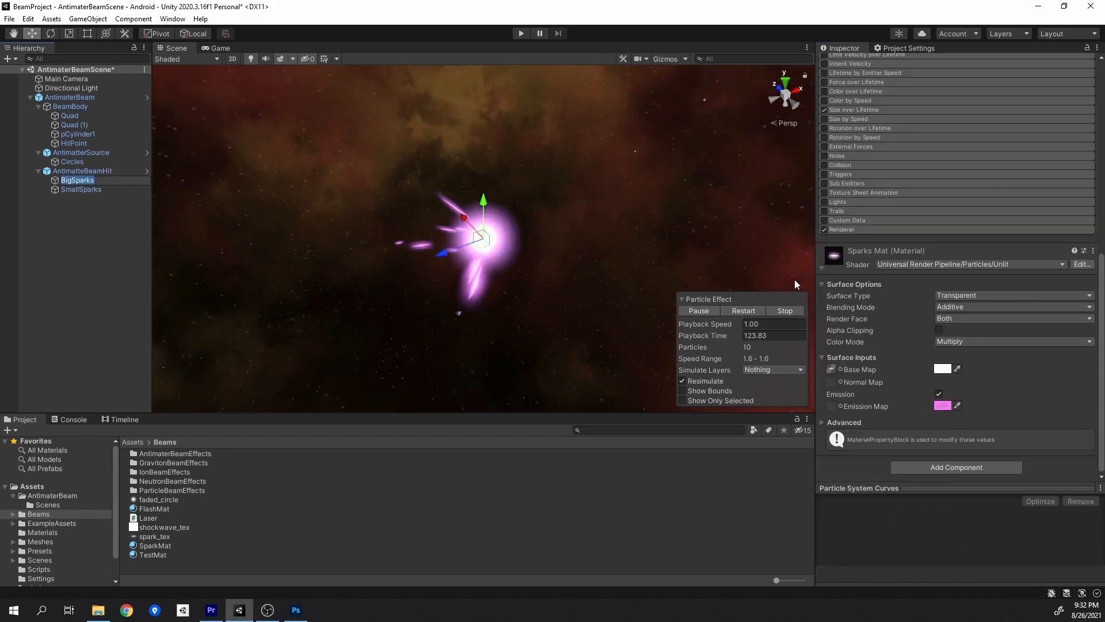
pyautogui.moveTo(916, 295)
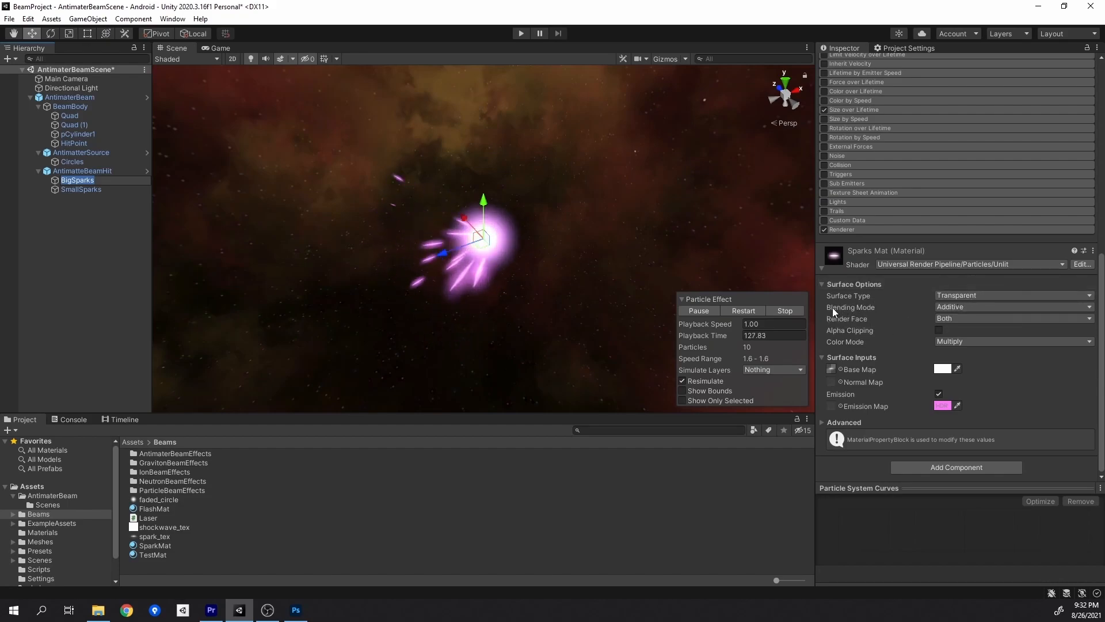
pyautogui.moveTo(895, 336)
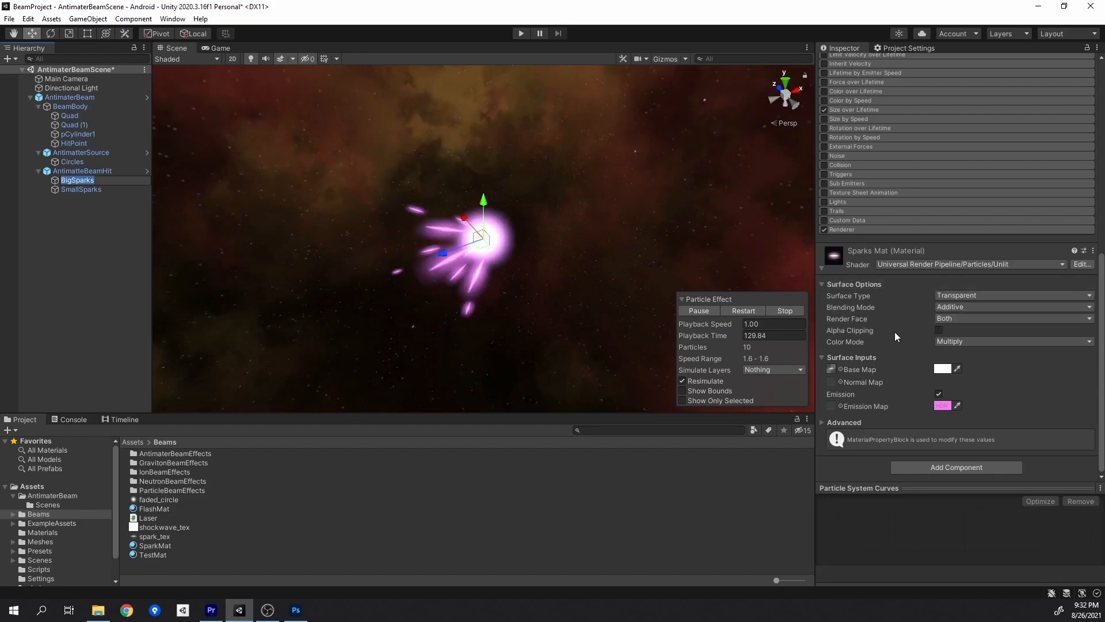
pyautogui.moveTo(861, 382)
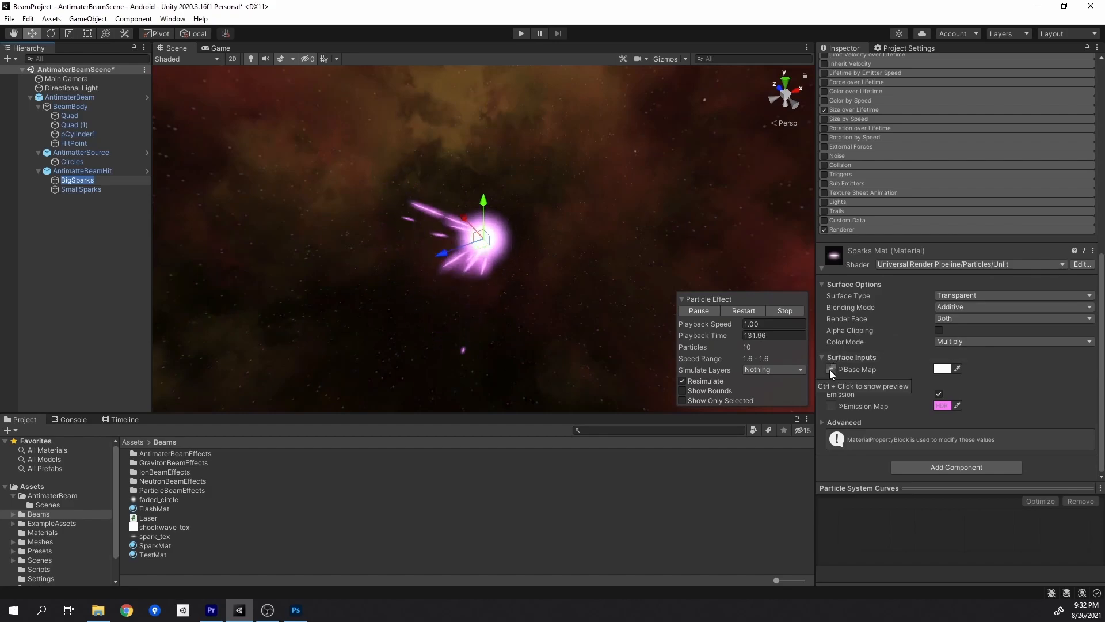
# Preview spark_tex, the Base Map texture behind BigSparks' Sparks Mat, in Photoshop
pyautogui.click(268, 610)
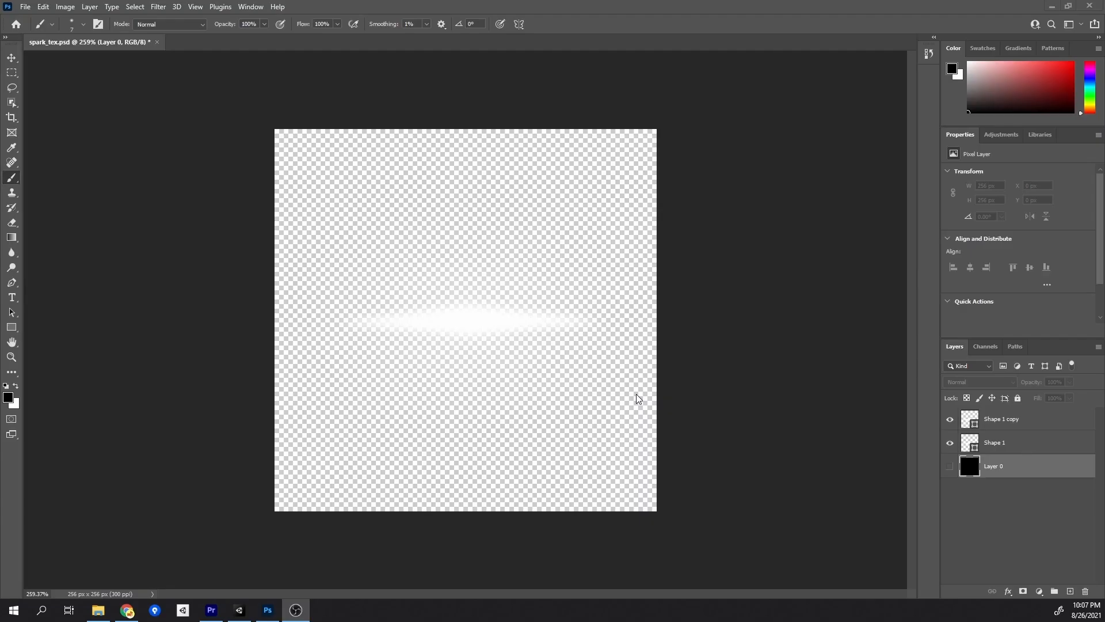
# Reveal the black Layer 0 background under the white spark streak, then return to Unity
pyautogui.click(950, 465)
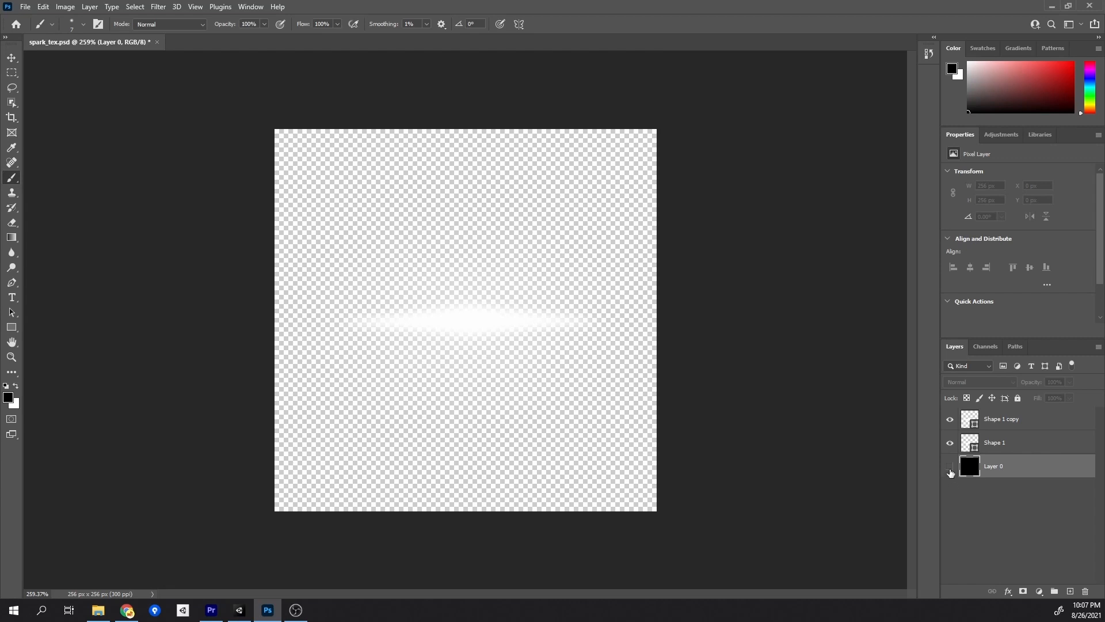
pyautogui.click(950, 465)
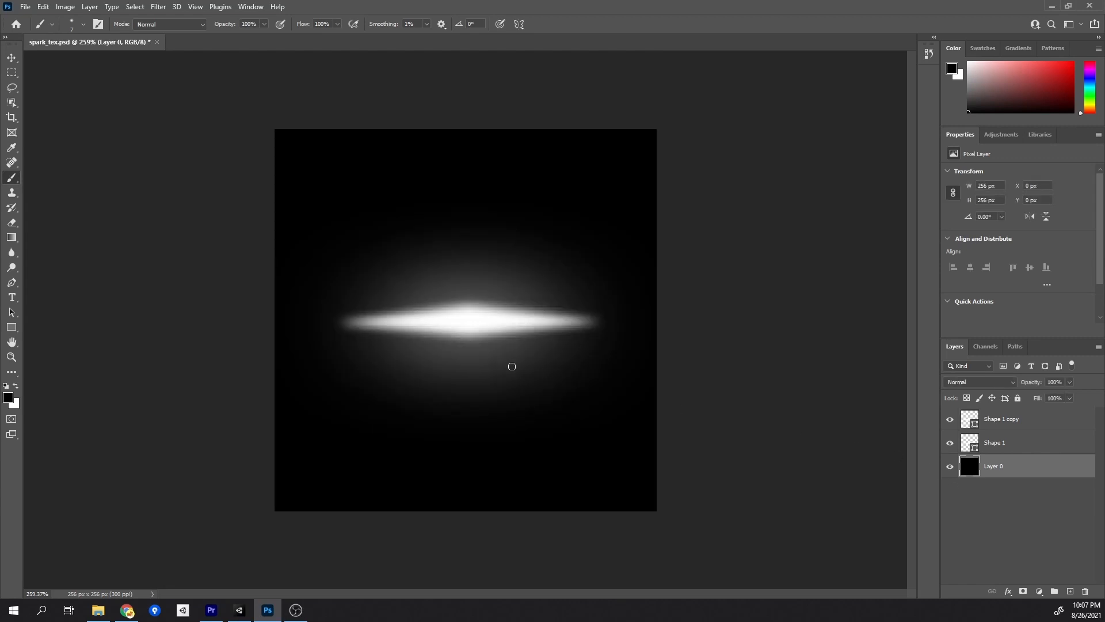
pyautogui.moveTo(456, 303)
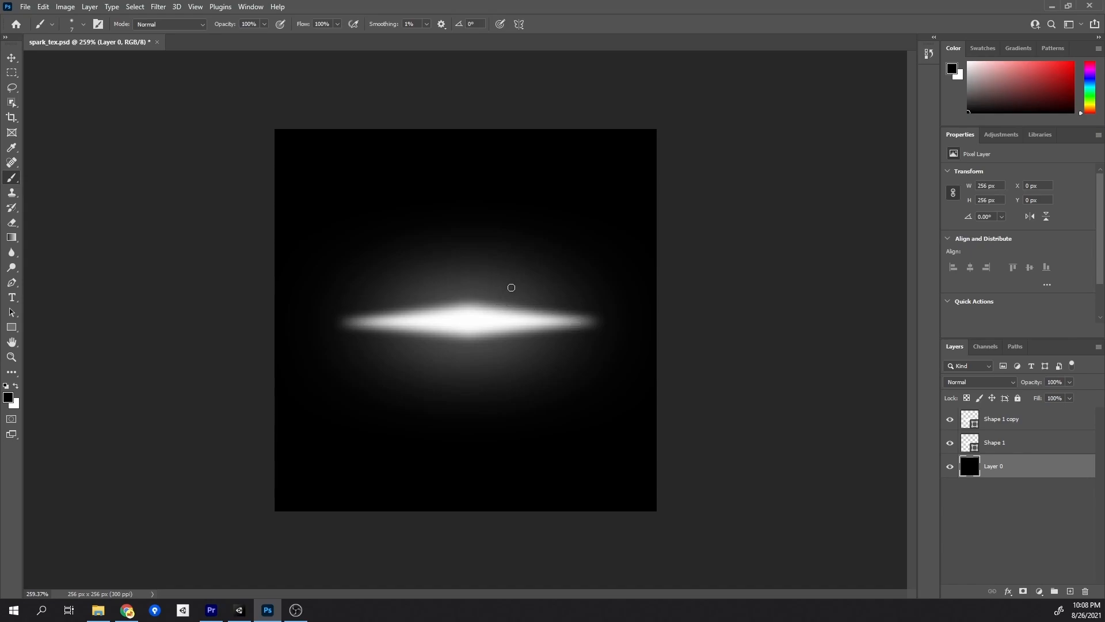
pyautogui.click(240, 611)
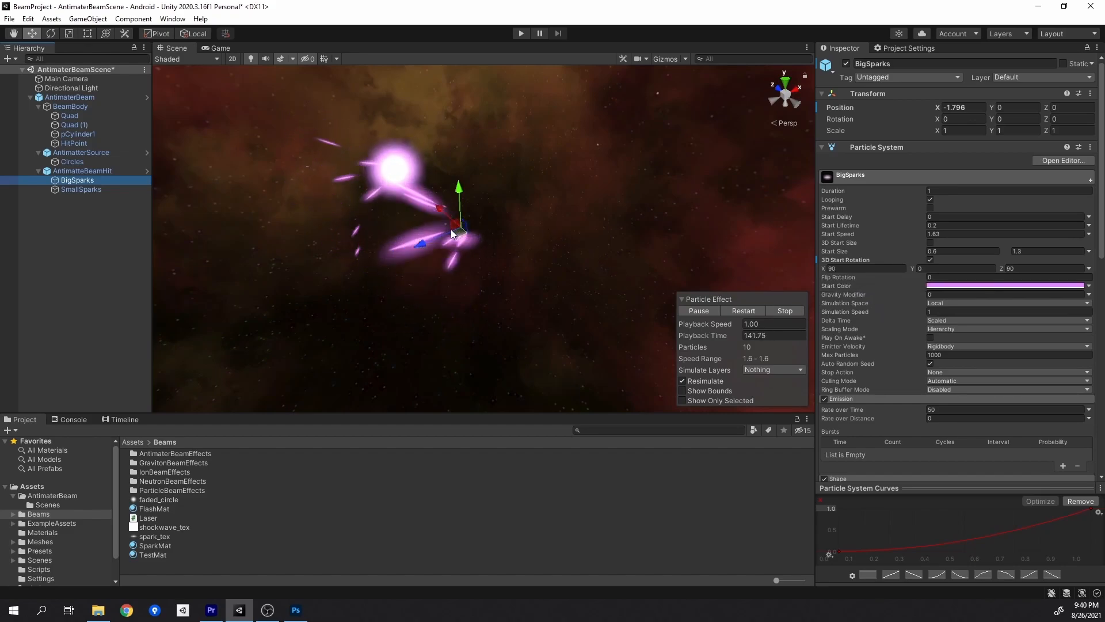
# Give BigSparks lifetime 0.2, speed 1.63, rotation X90 Z90 and 50 particles per second
pyautogui.click(930, 259)
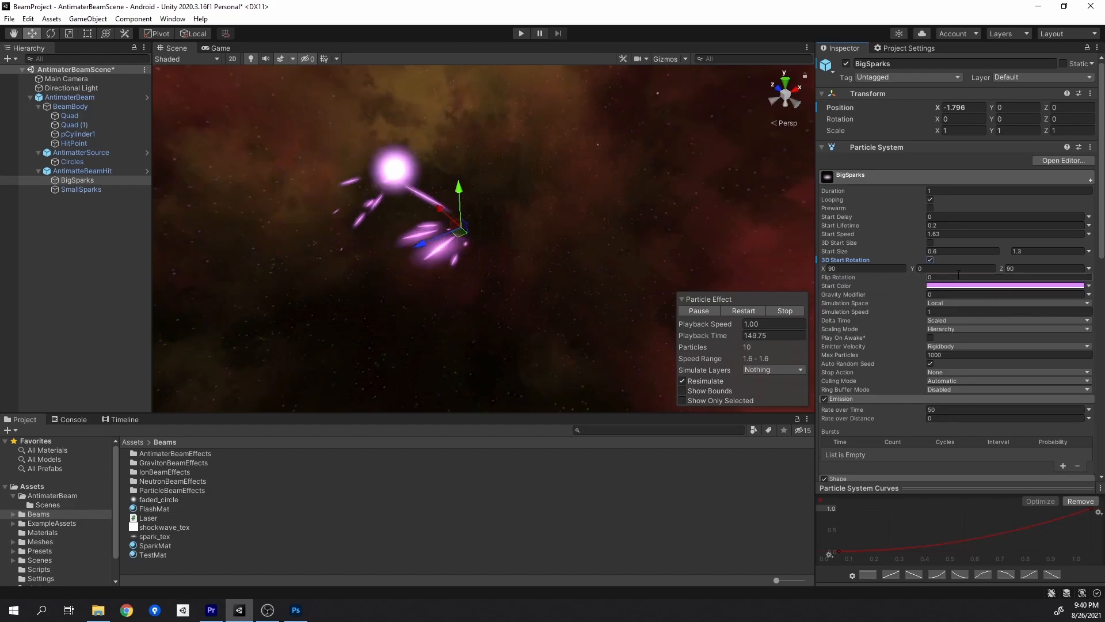
pyautogui.scroll(-3)
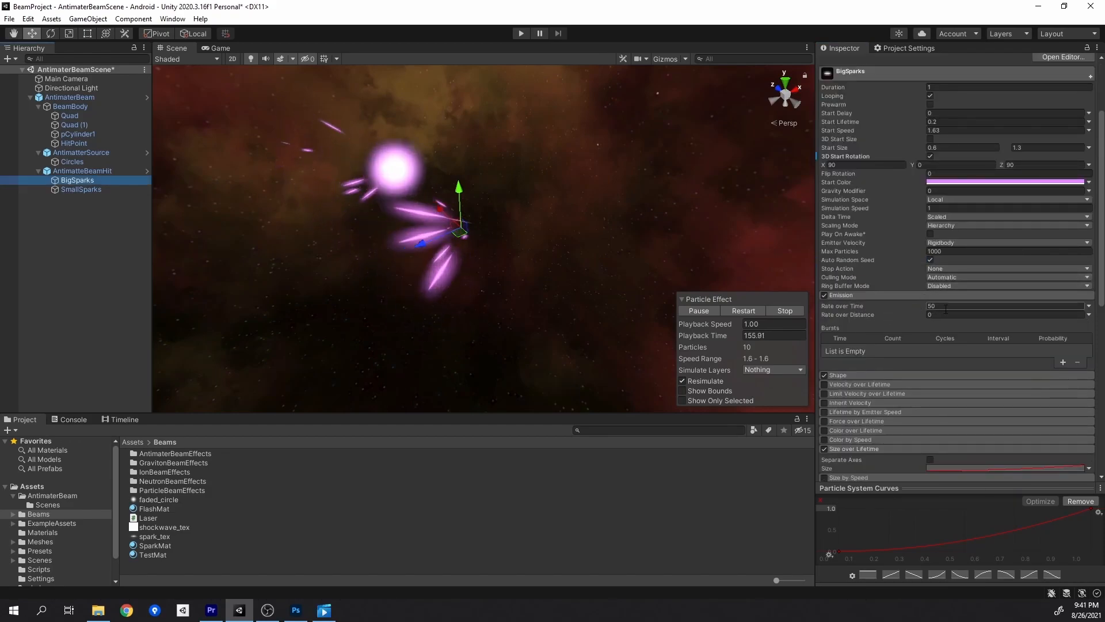
pyautogui.click(830, 375)
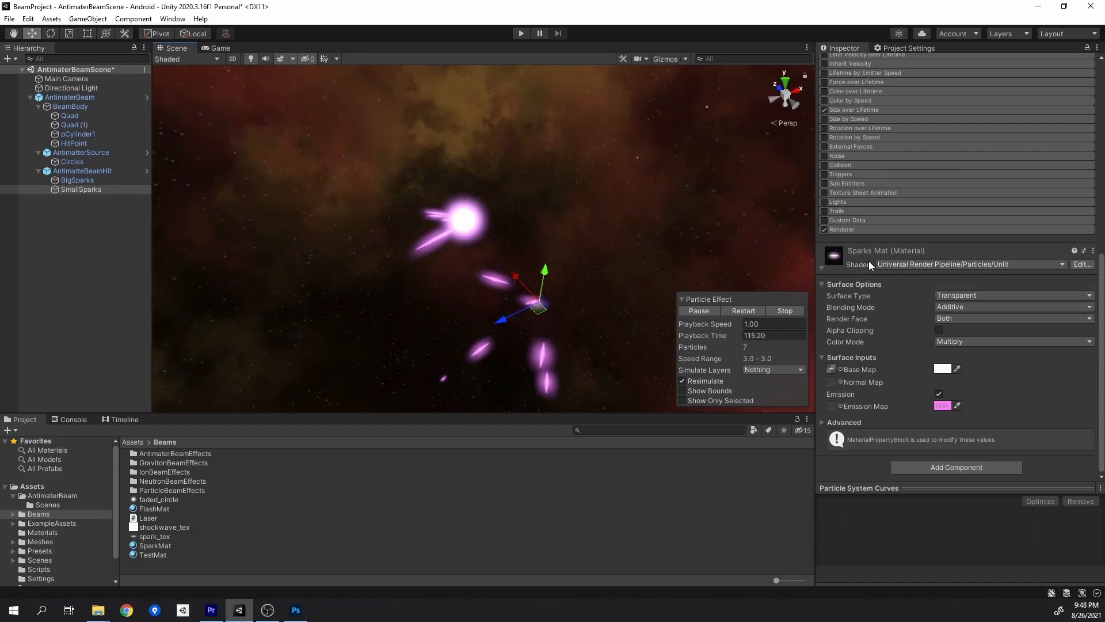
# Give SmallSparks lifetime 0.5, speed 3, size 0.5, simulation speed 2 and 15 per second
pyautogui.click(81, 189)
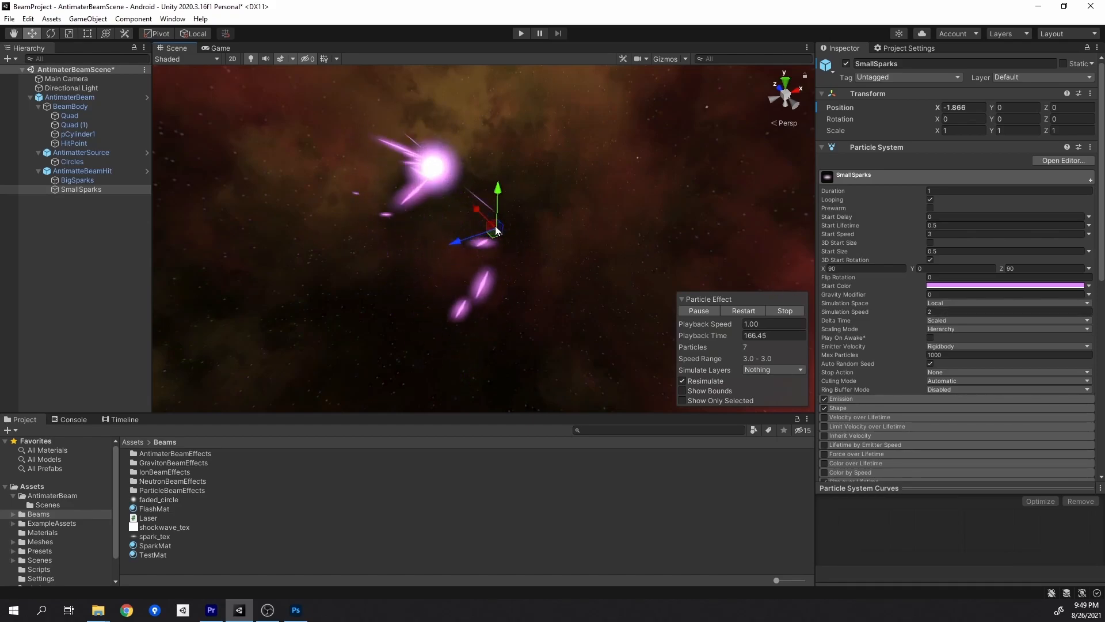
pyautogui.scroll(-3)
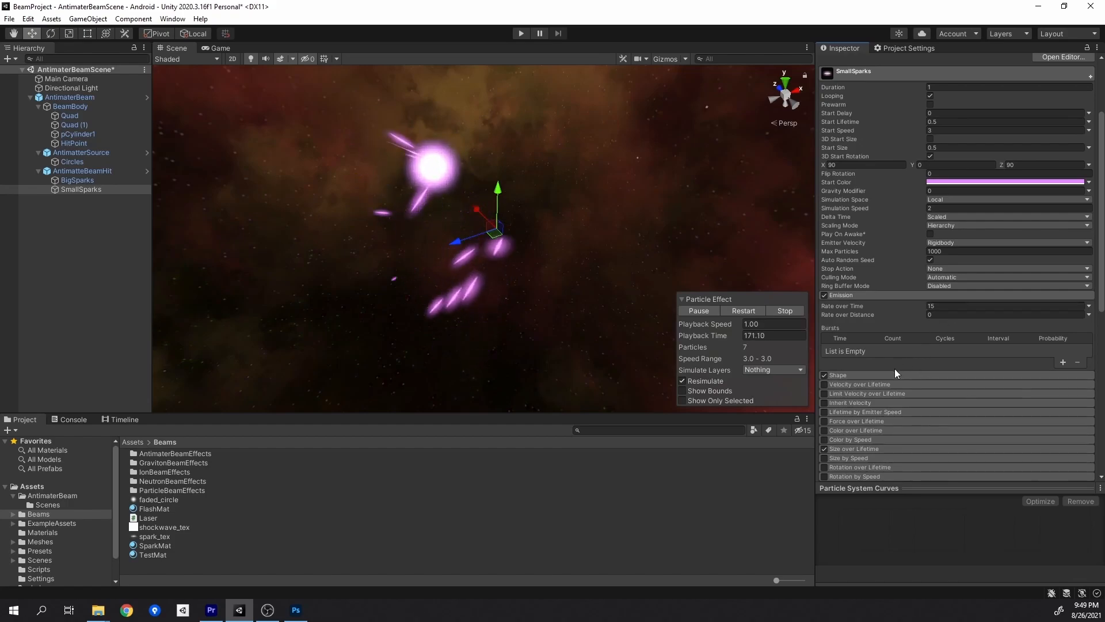